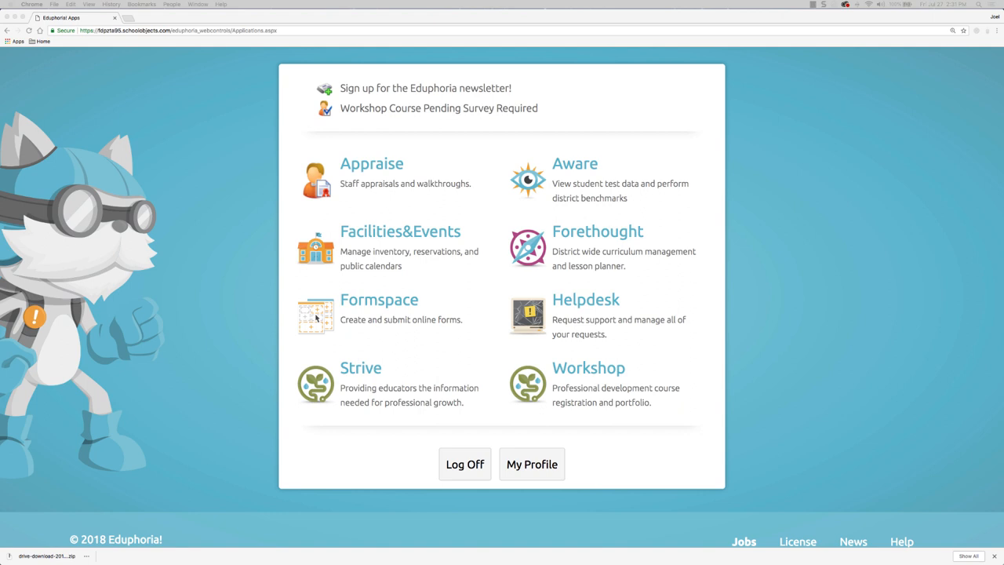
pyautogui.moveTo(580, 242)
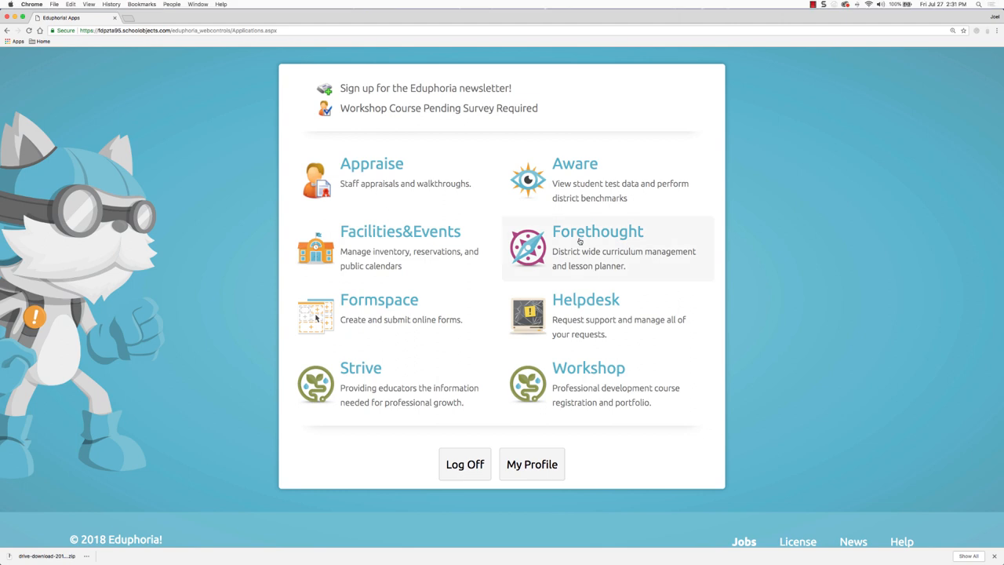
# Step: Go into Forethought and show My Lesson Planner with the Advanced Health 11-12 plan
pyautogui.click(596, 230)
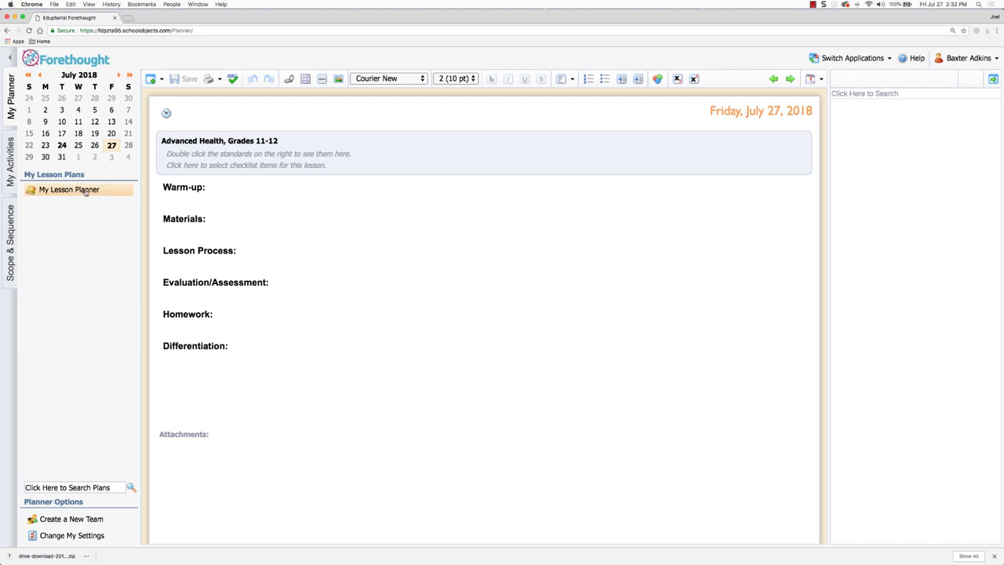
pyautogui.moveTo(79, 203)
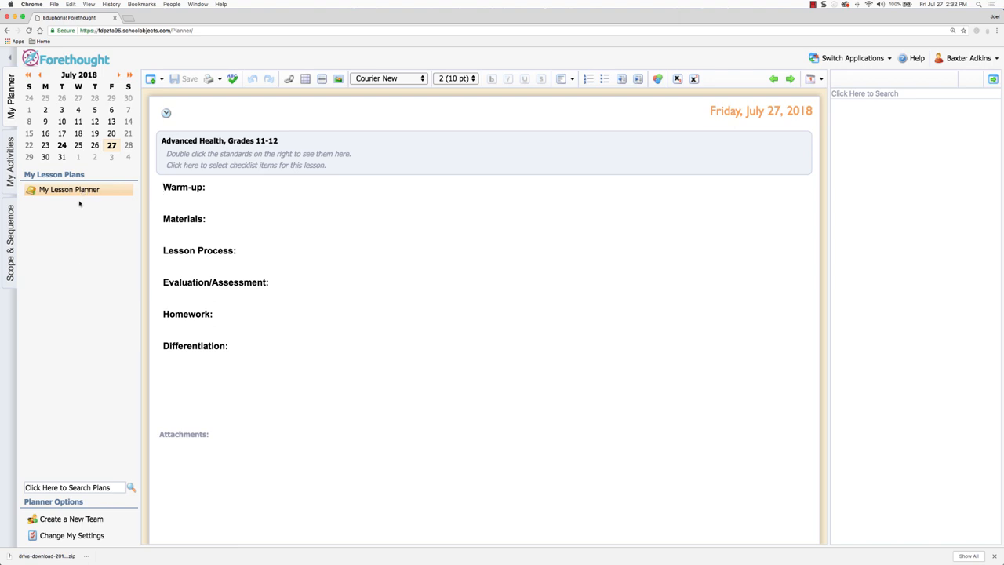
pyautogui.click(78, 267)
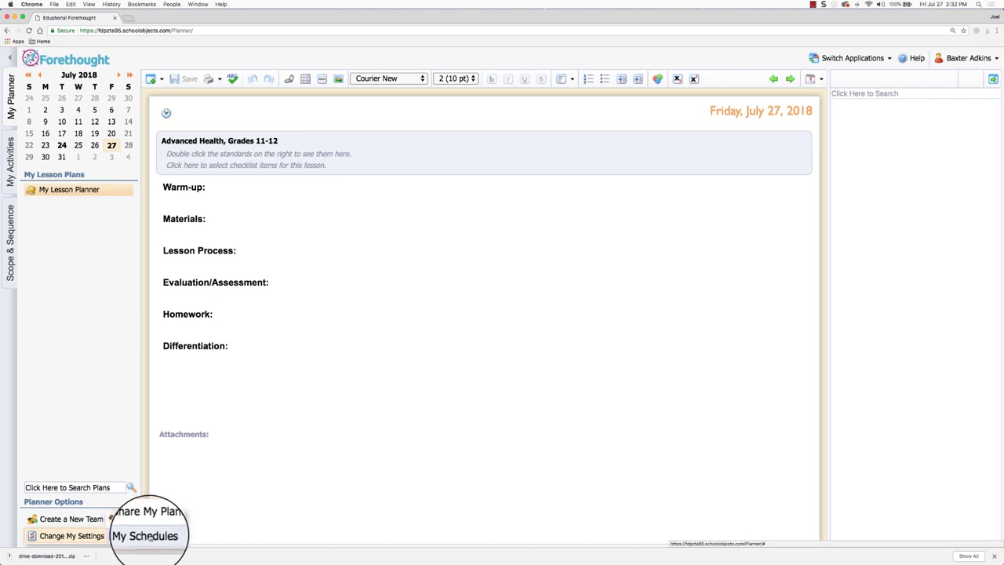
# Step: In Change My Schedules, select a schedule and remove Adkins Math from the list
pyautogui.click(144, 537)
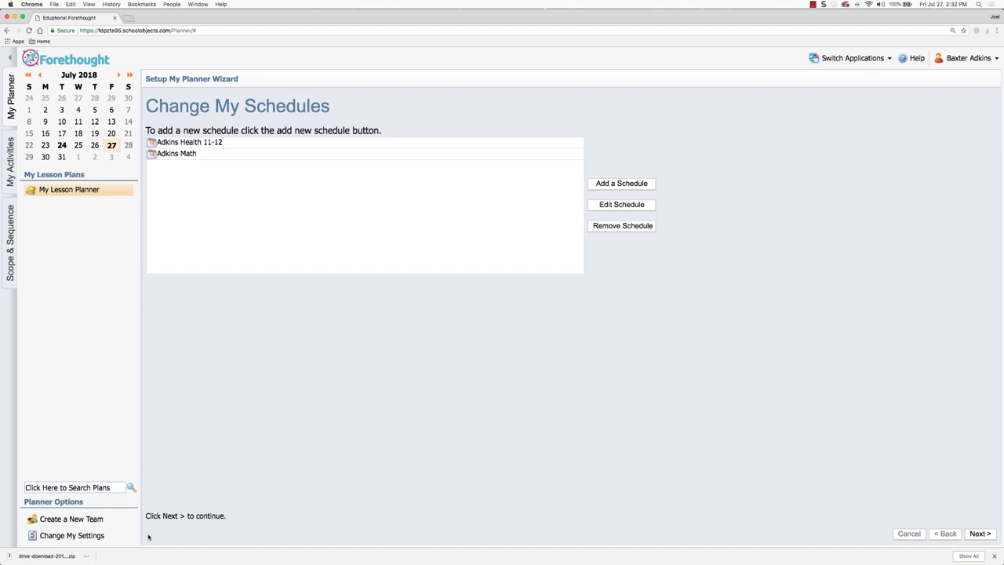
pyautogui.moveTo(215, 170)
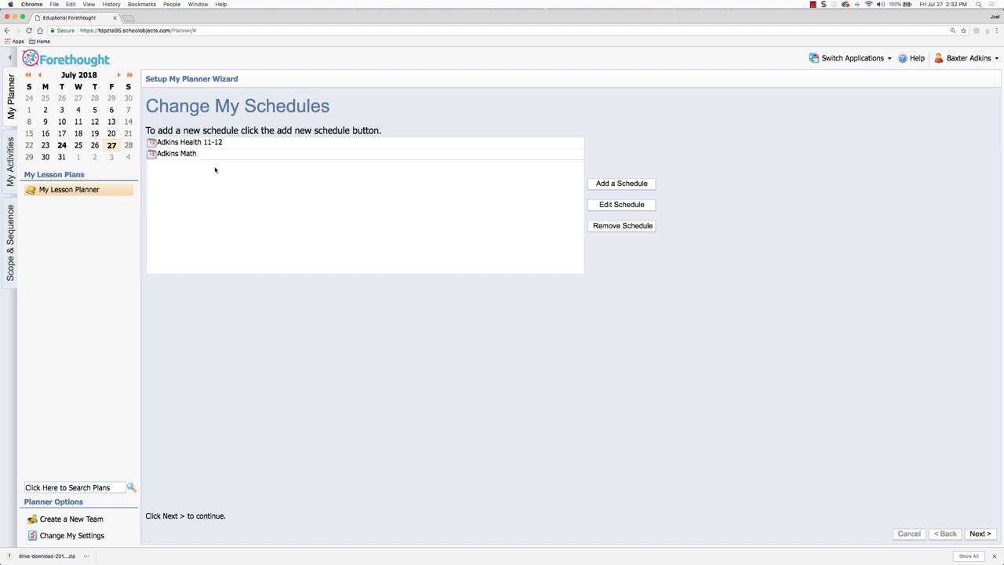
pyautogui.click(188, 141)
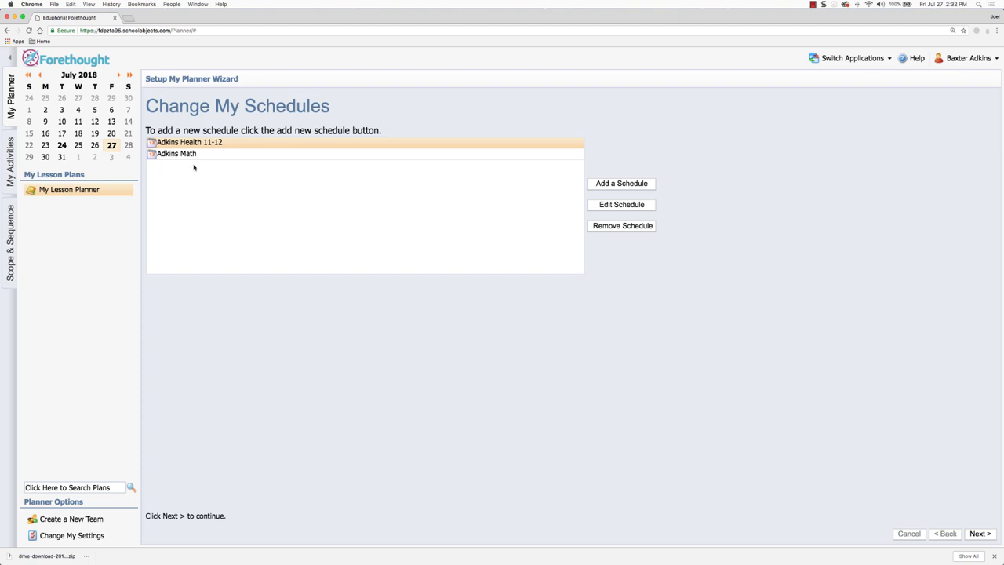
pyautogui.click(621, 181)
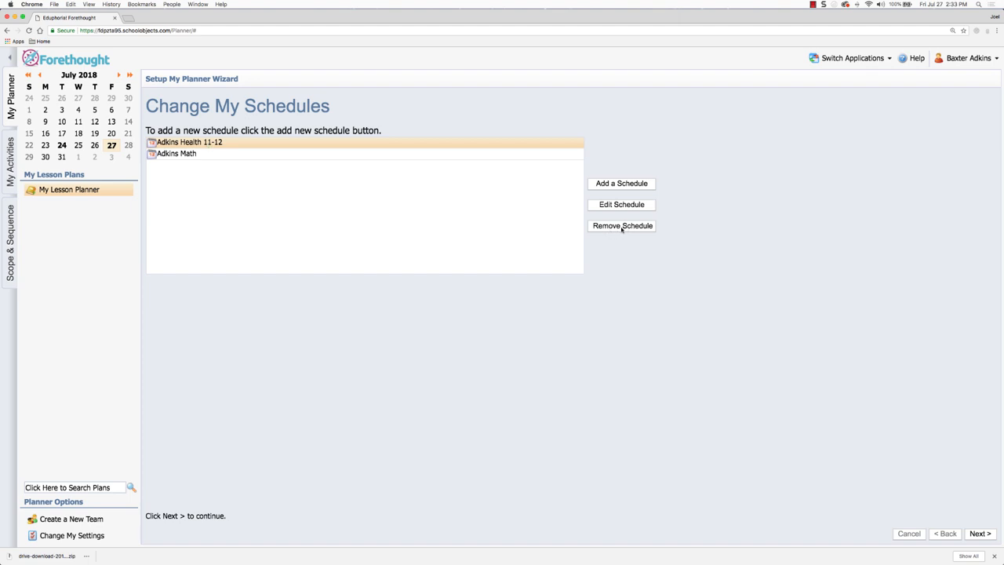
pyautogui.moveTo(556, 222)
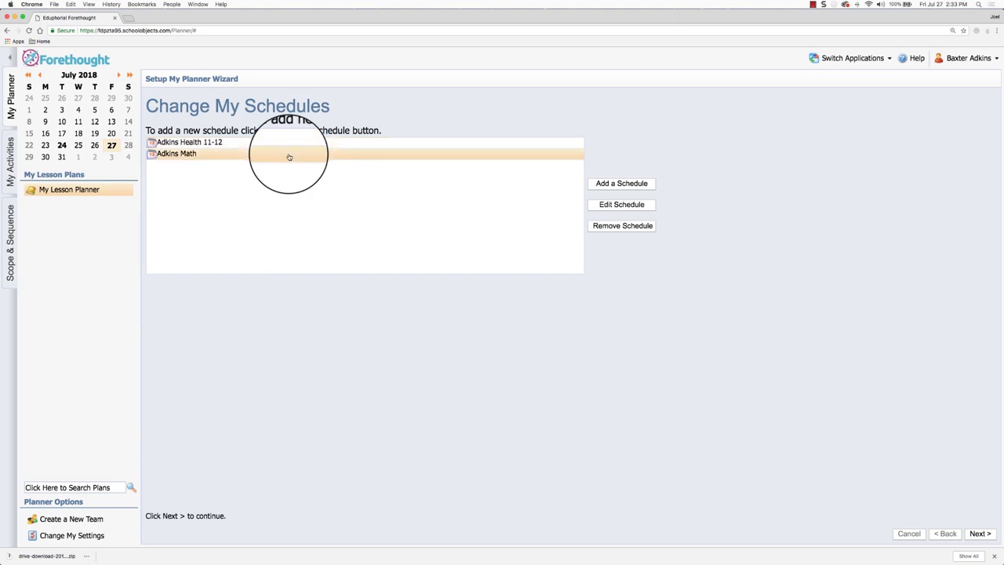
pyautogui.moveTo(537, 220)
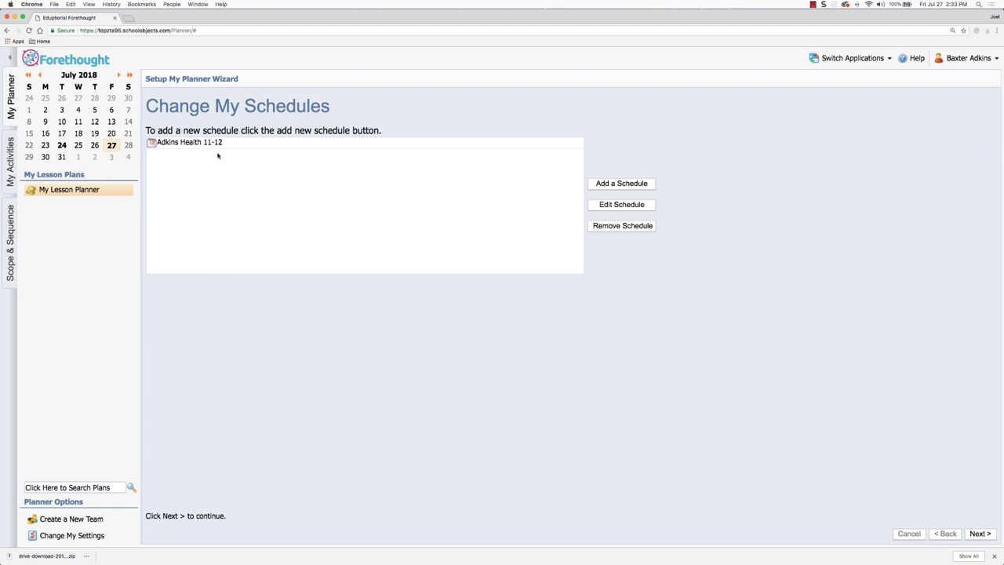
pyautogui.moveTo(536, 166)
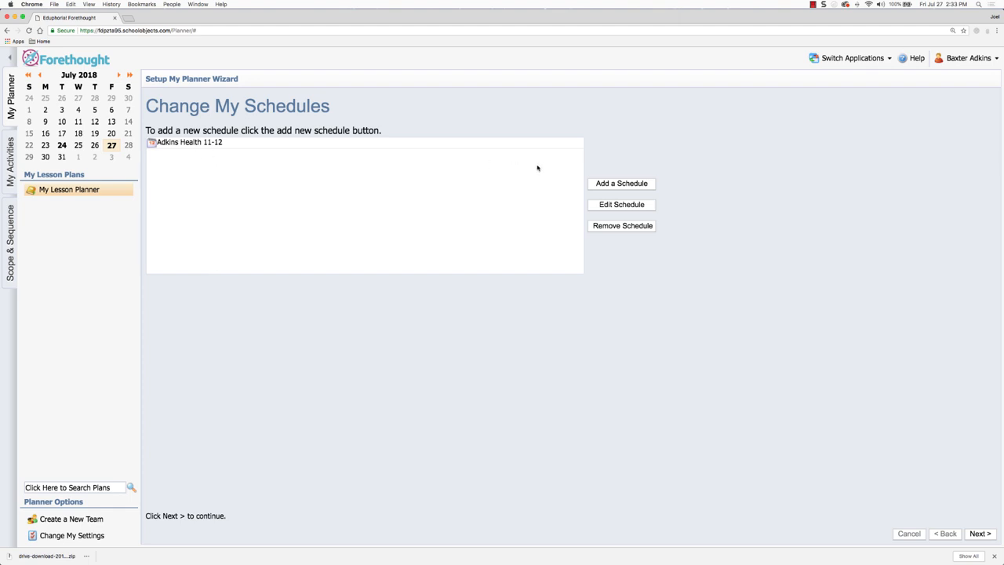
pyautogui.moveTo(602, 185)
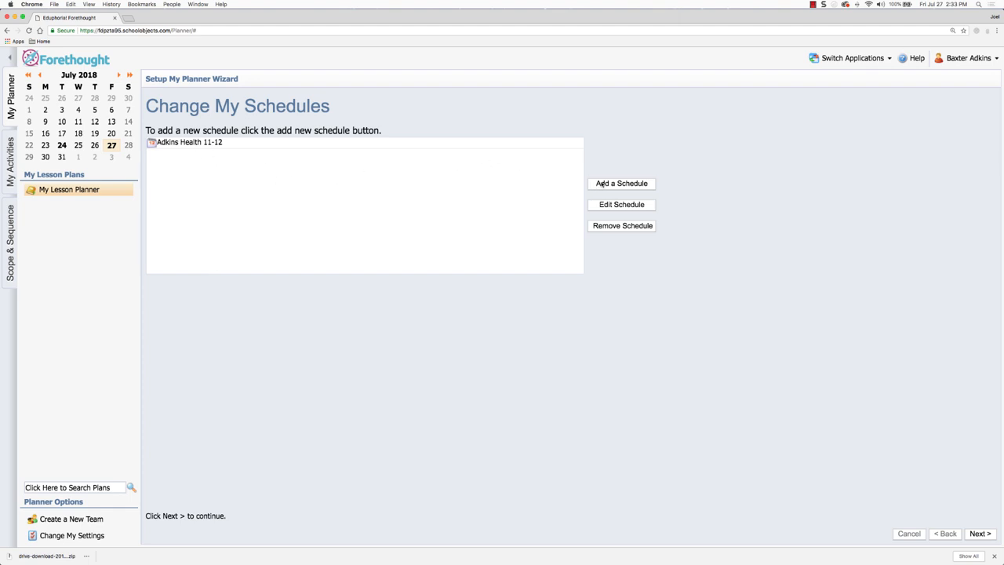
# Step: Add a new schedule titled Adkins English Courses
pyautogui.click(621, 182)
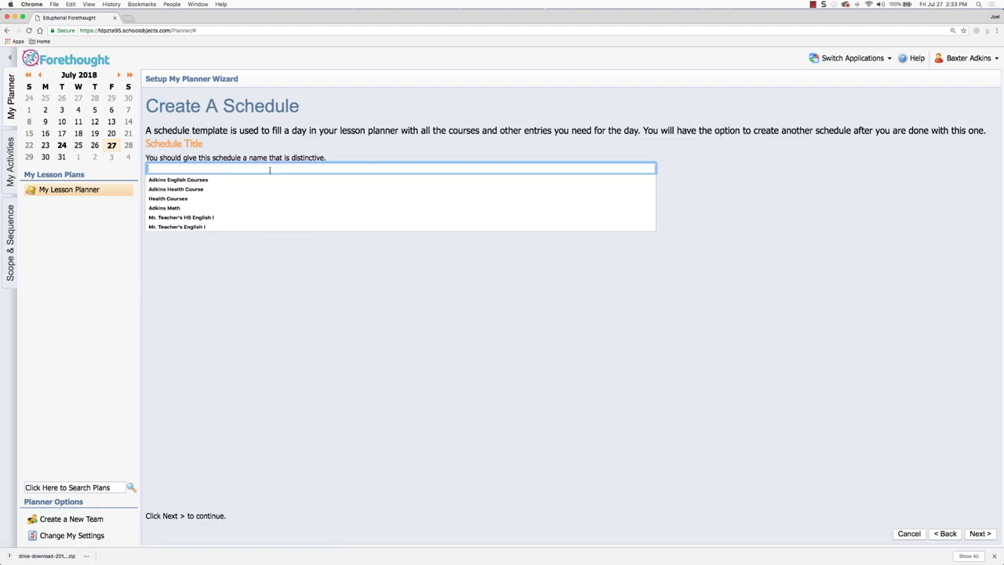
pyautogui.write('Adkins')
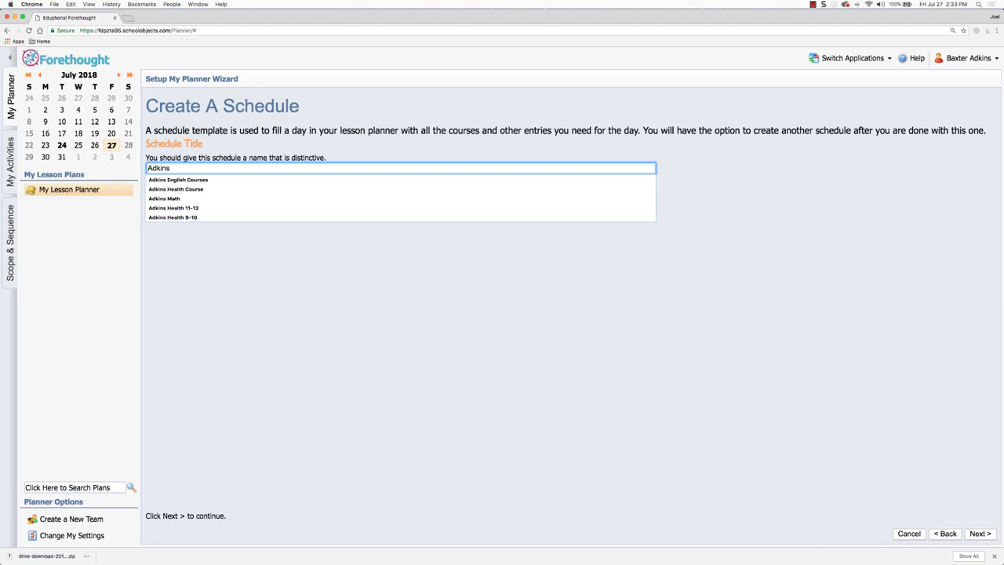
pyautogui.write('English Courses')
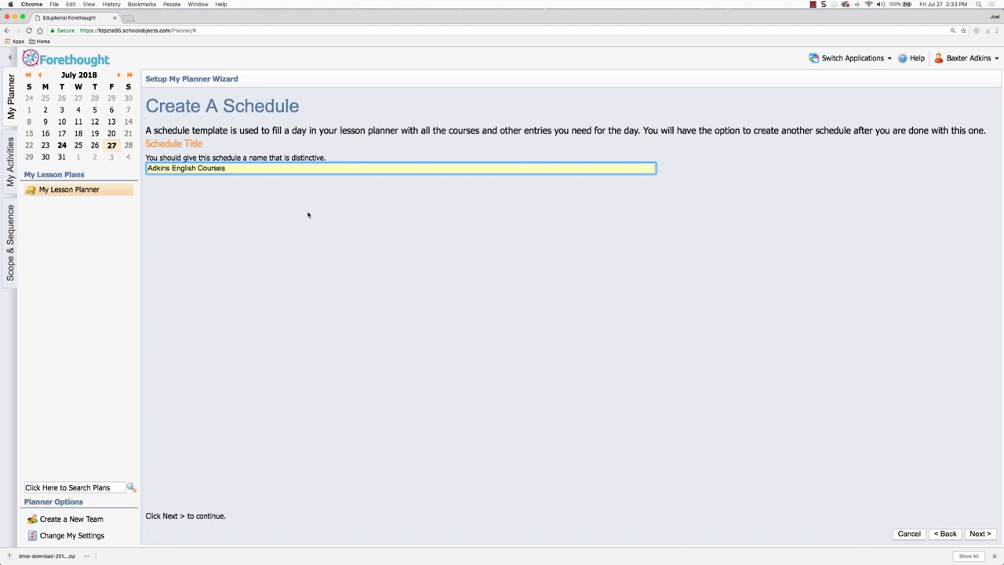
pyautogui.moveTo(101, 210)
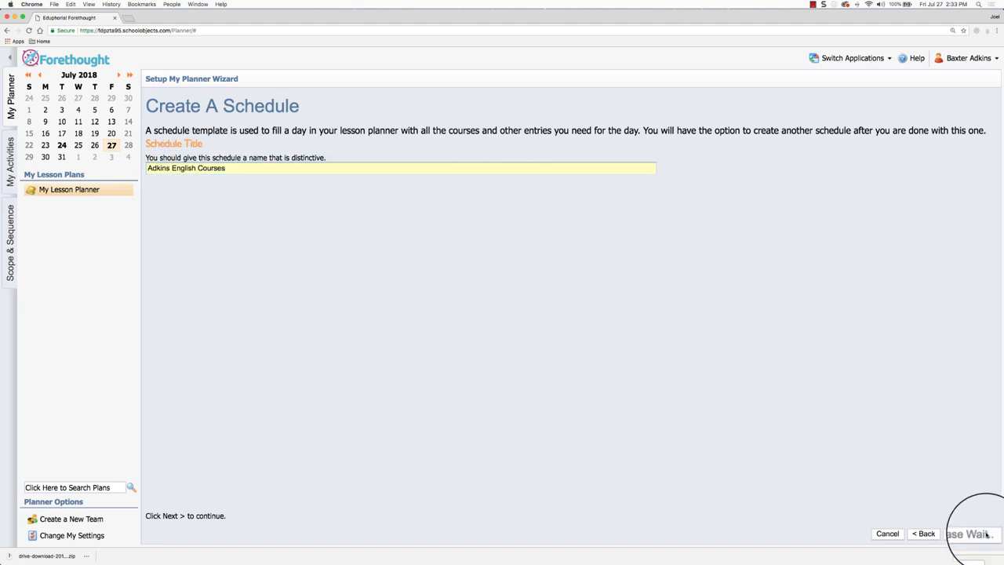
# Step: Advance to the empty Add Entries to the Schedule step
pyautogui.click(972, 534)
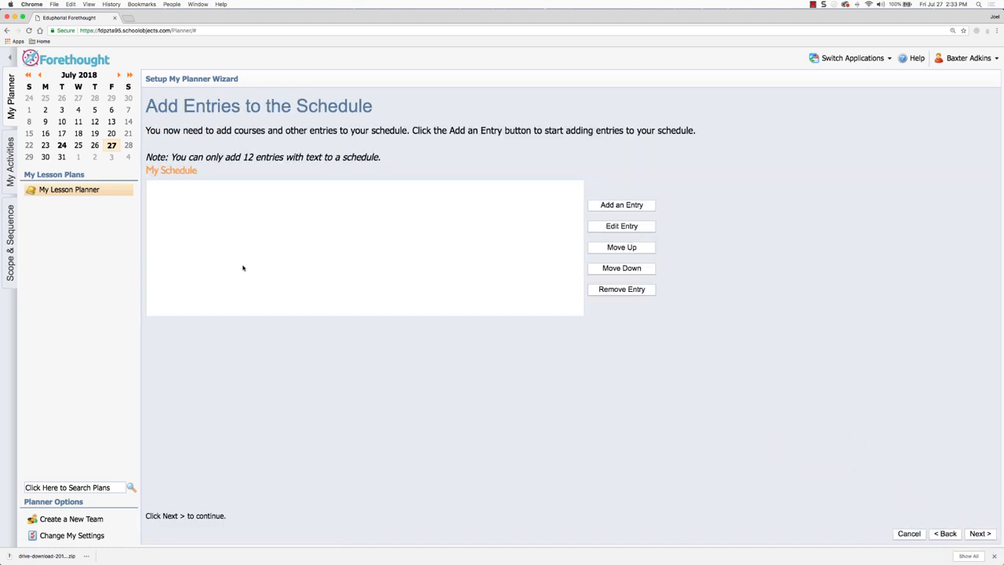
pyautogui.moveTo(264, 270)
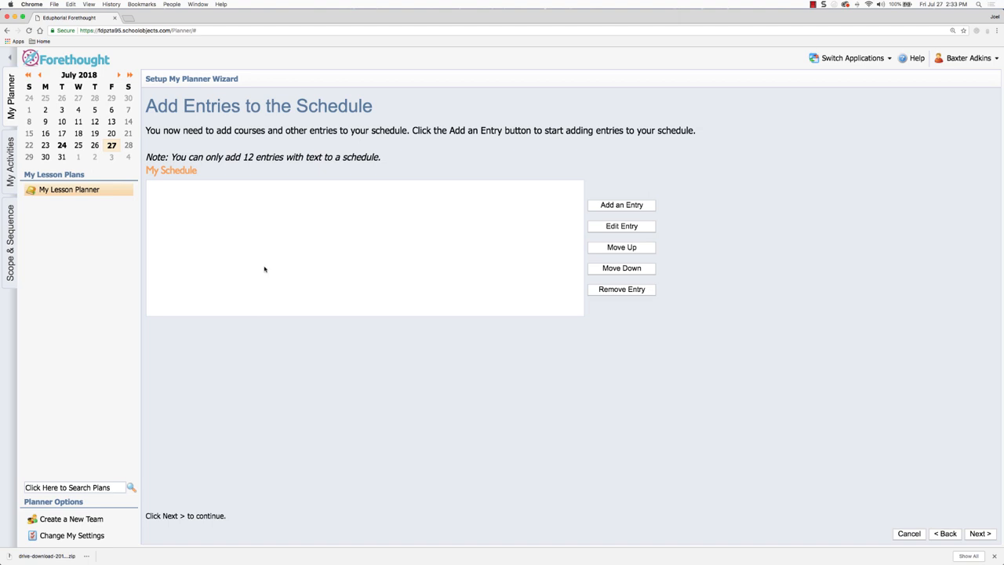
pyautogui.moveTo(270, 253)
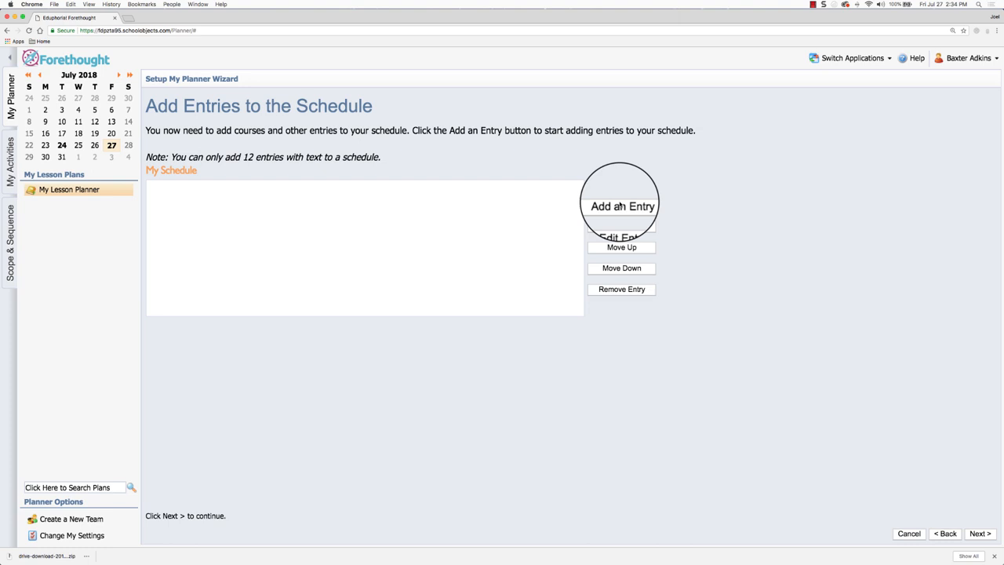
# Step: Add an entry of type A Course with Learning Standards, reaching the course tree
pyautogui.click(621, 207)
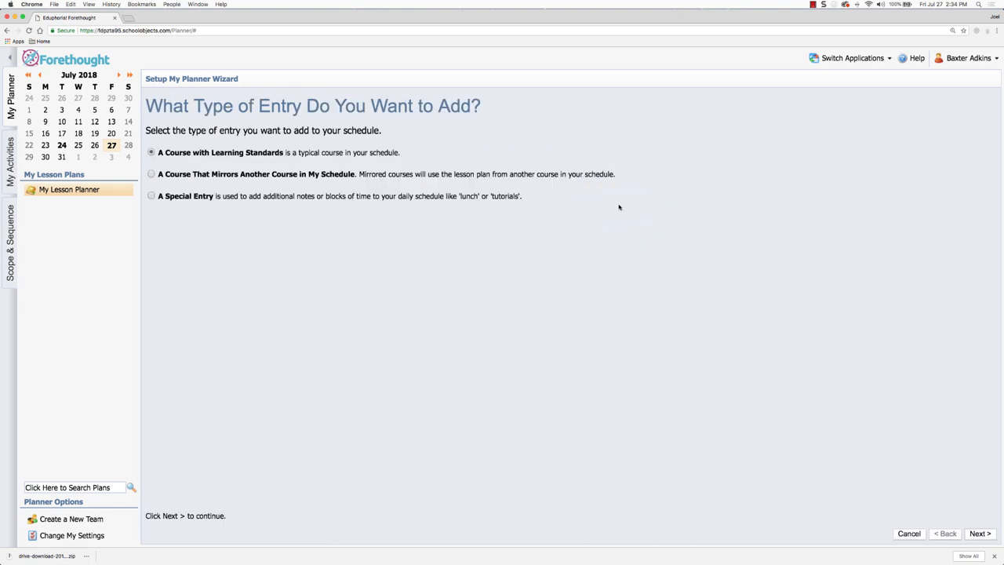
pyautogui.moveTo(376, 238)
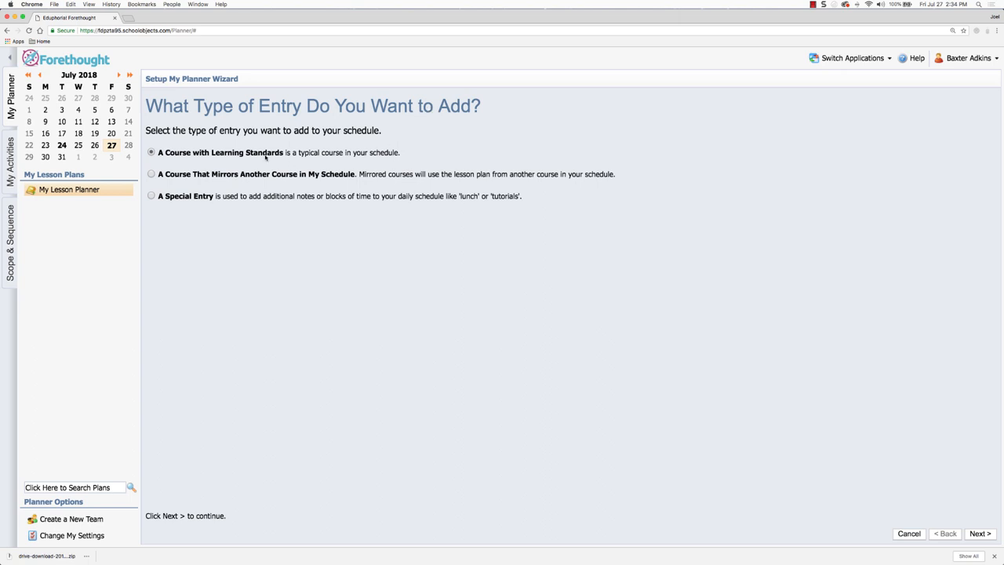
pyautogui.moveTo(399, 159)
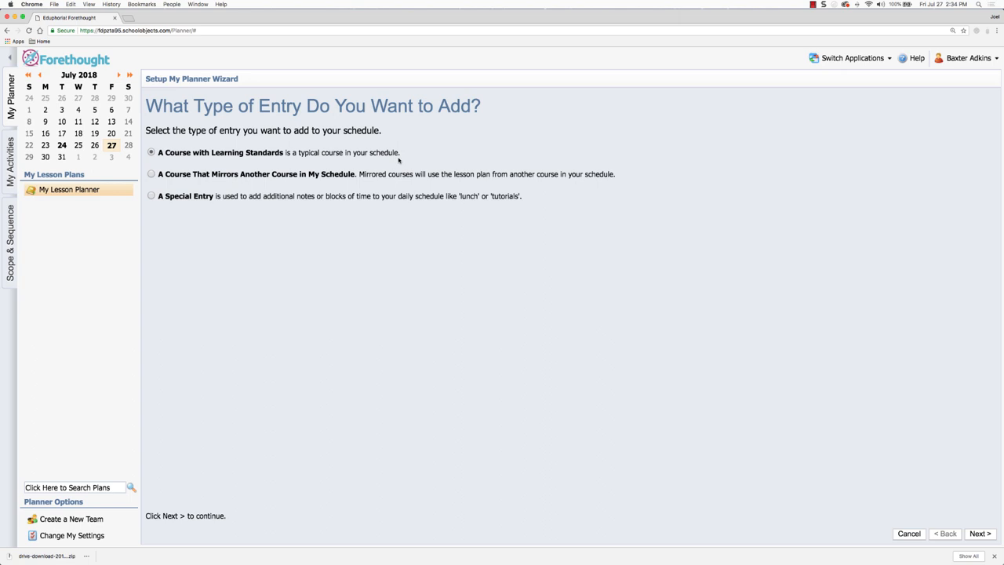
pyautogui.moveTo(204, 182)
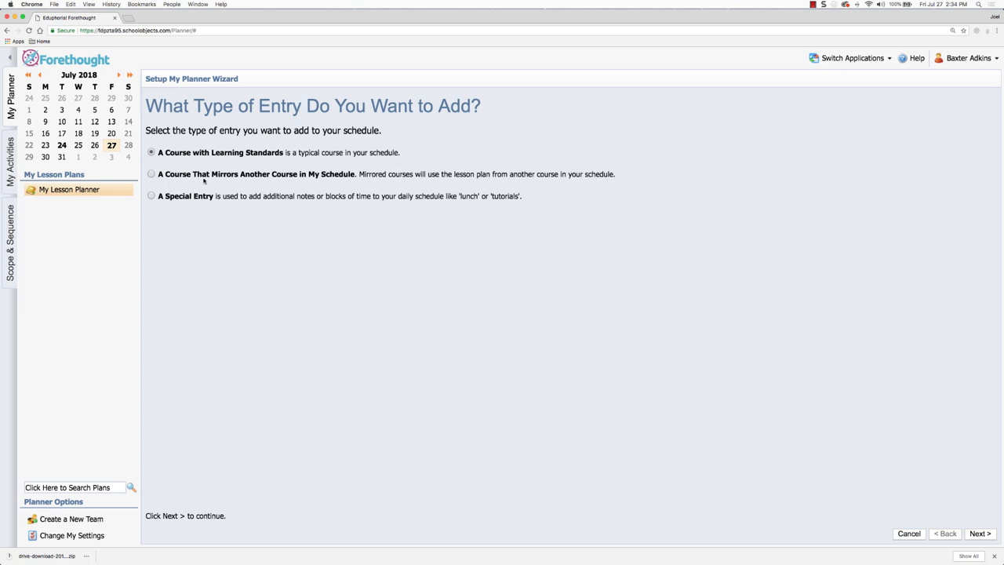
pyautogui.moveTo(274, 176)
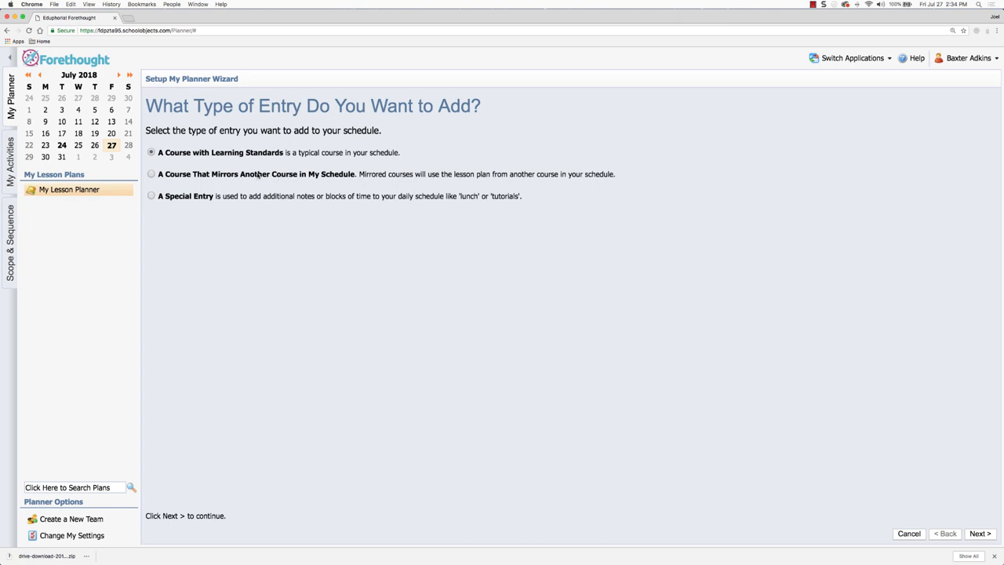
pyautogui.moveTo(392, 174)
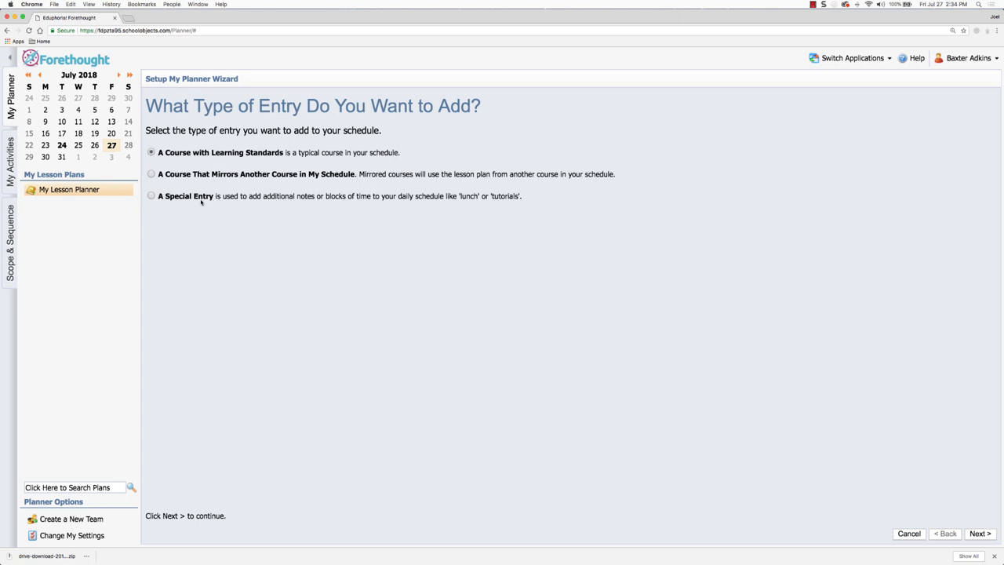
pyautogui.moveTo(229, 151)
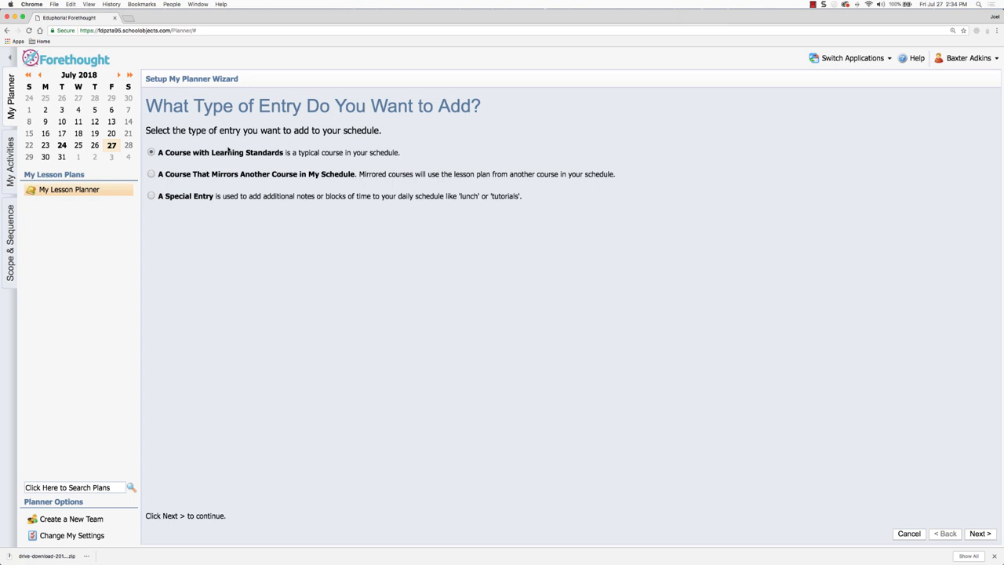
pyautogui.moveTo(287, 201)
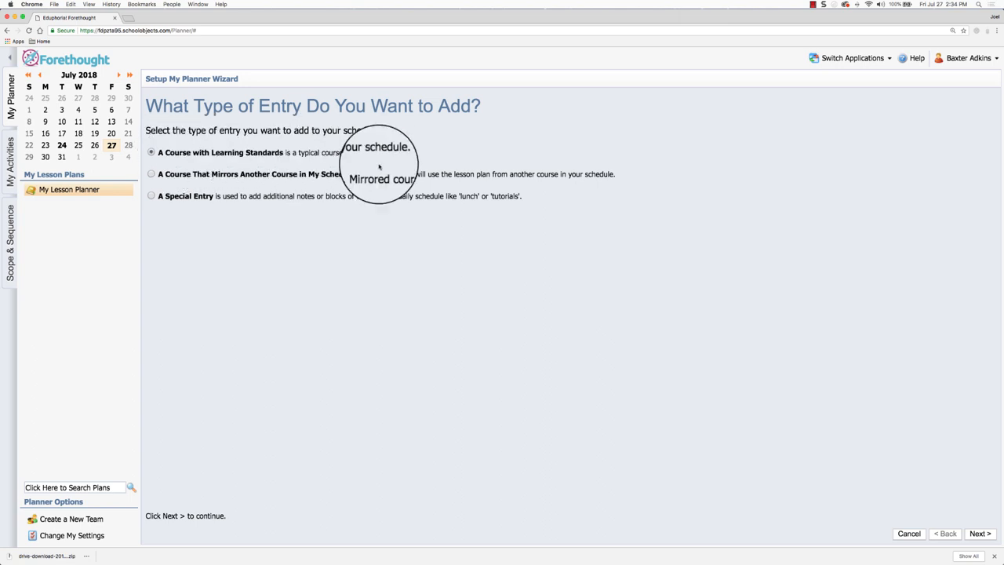
pyautogui.click(978, 533)
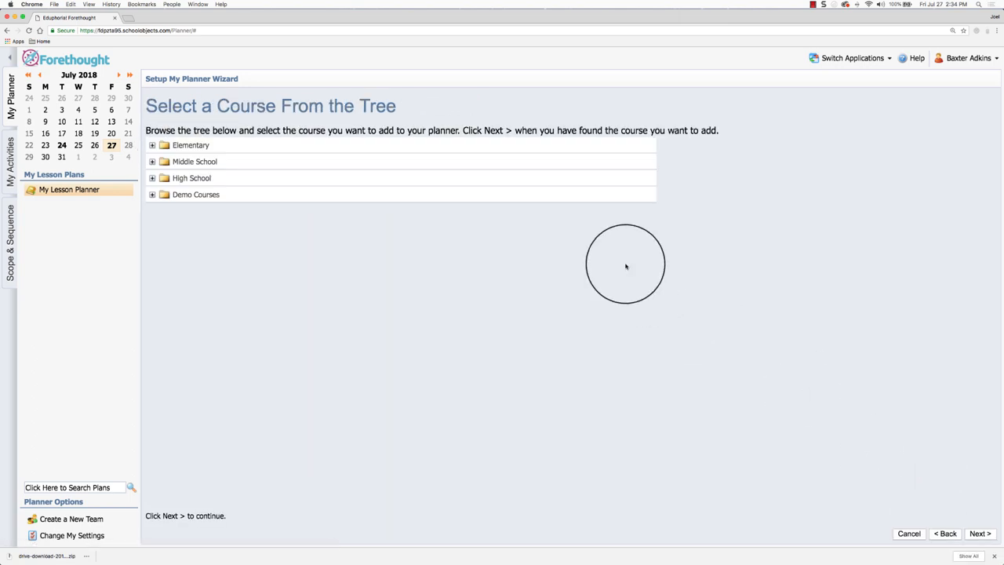
pyautogui.moveTo(417, 247)
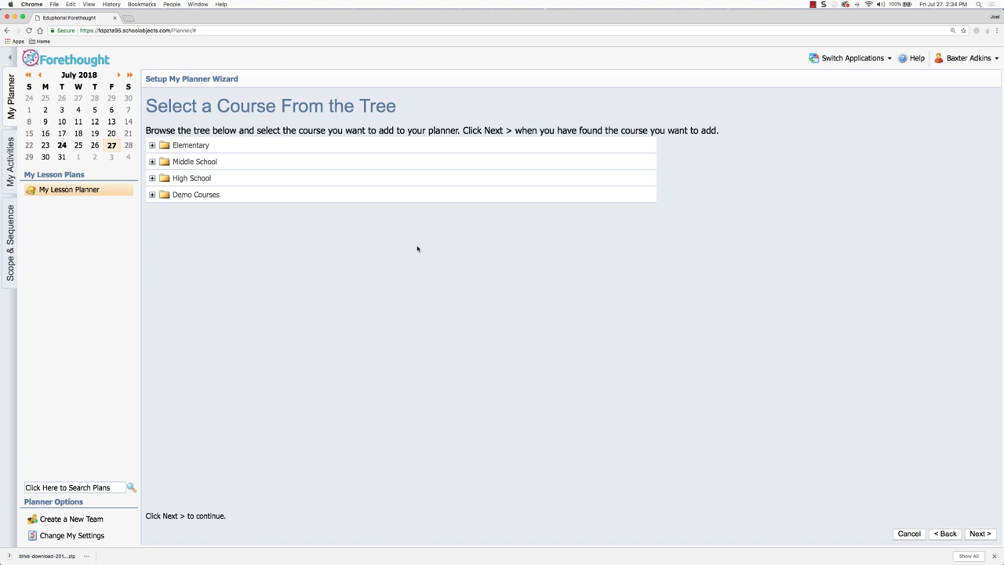
pyautogui.moveTo(317, 236)
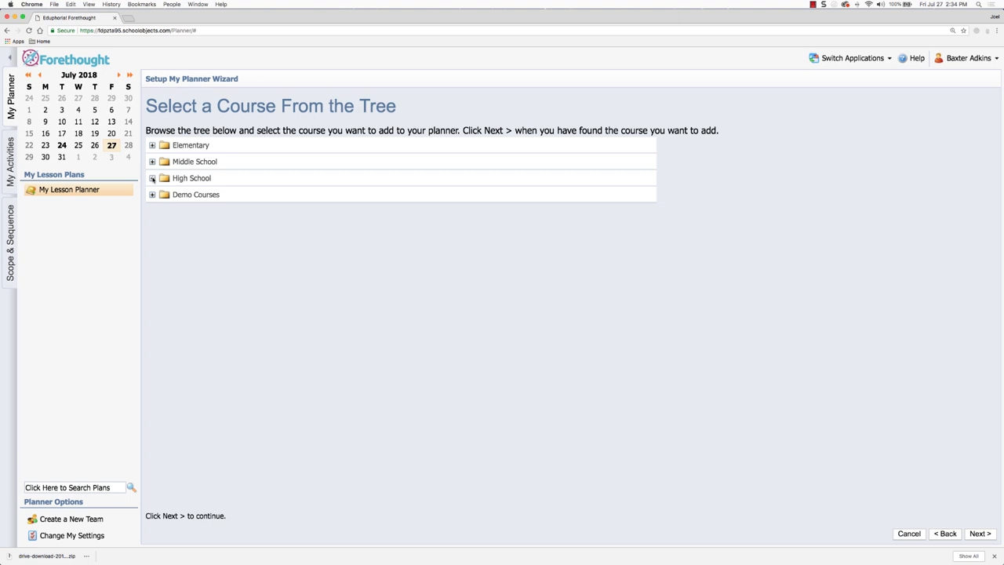
# Step: Choose English I under High School > English Language Arts and Reading and continue to naming
pyautogui.click(152, 179)
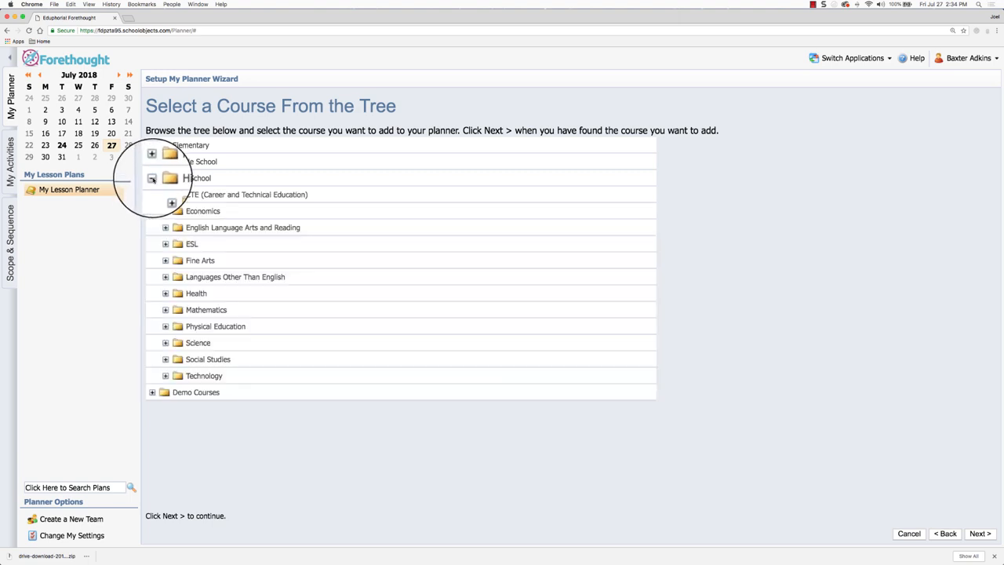
pyautogui.click(151, 161)
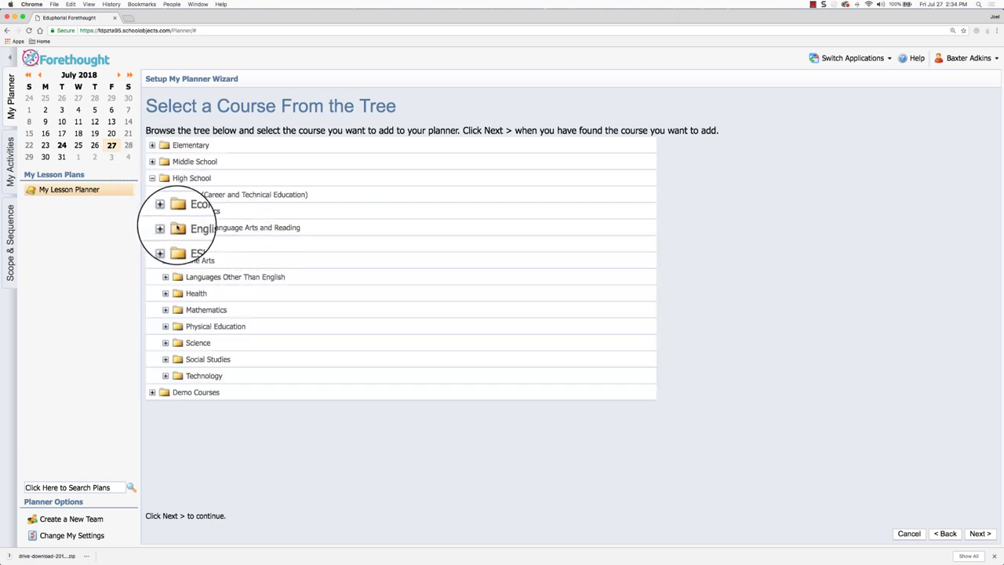
pyautogui.click(160, 227)
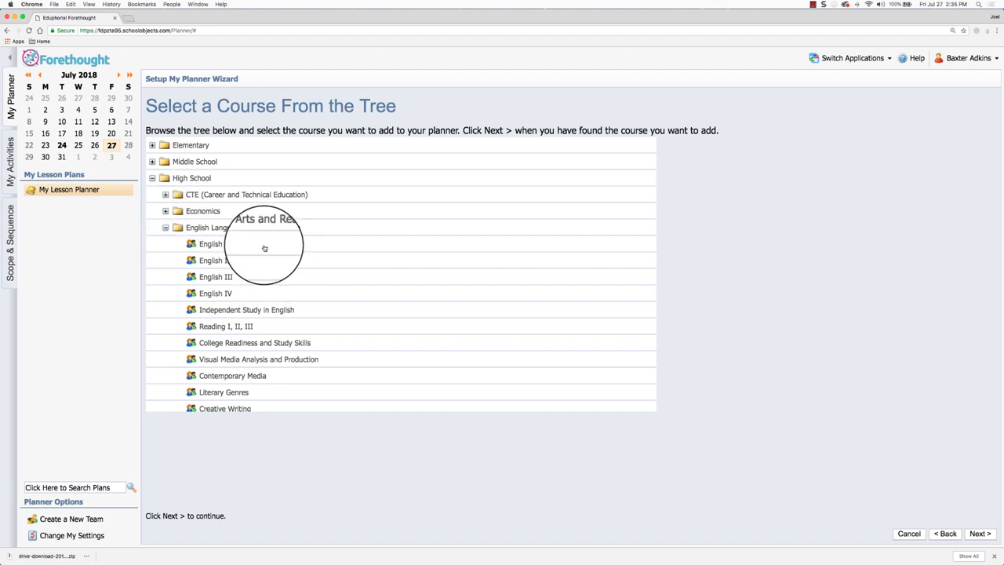
pyautogui.click(210, 243)
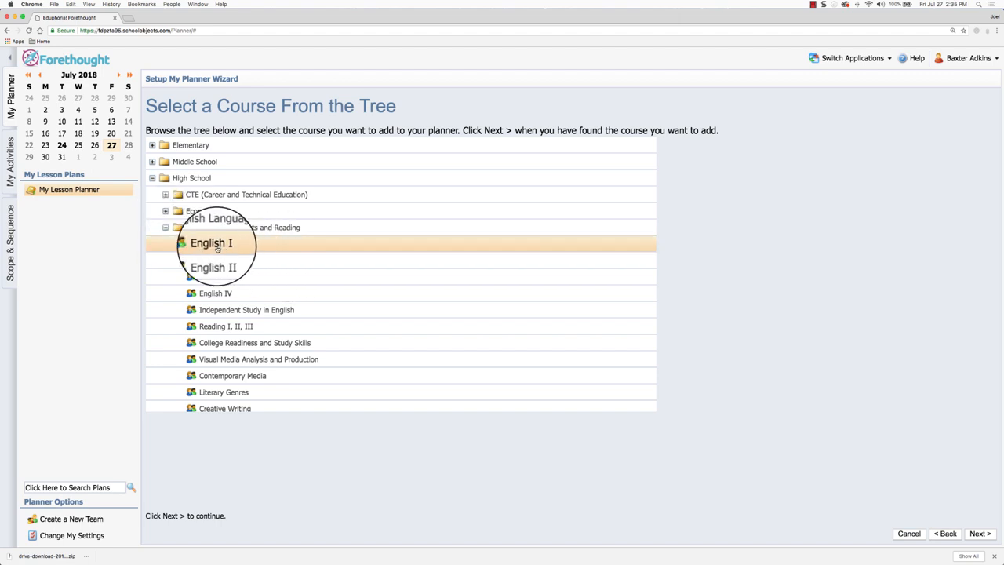
pyautogui.click(978, 533)
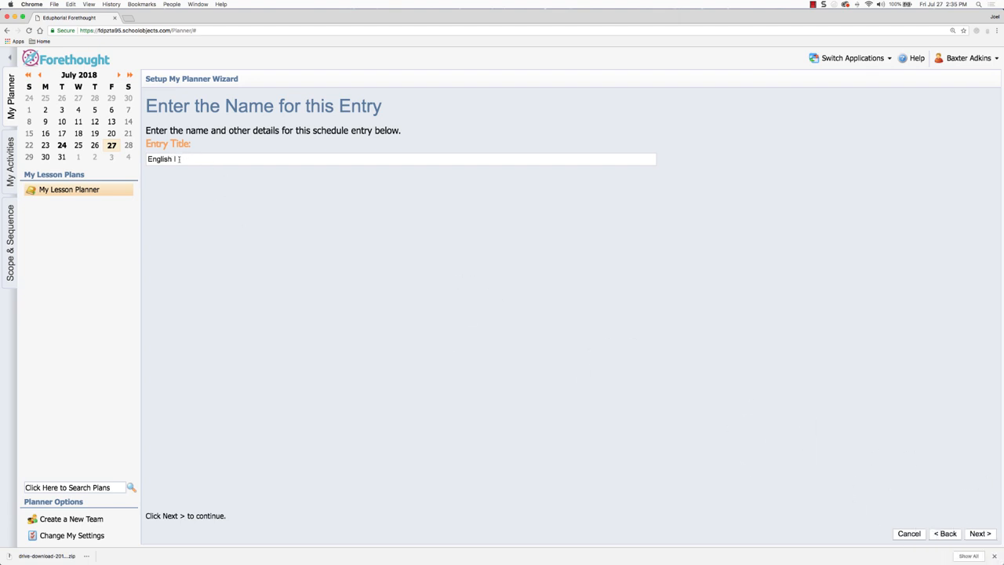
pyautogui.moveTo(406, 237)
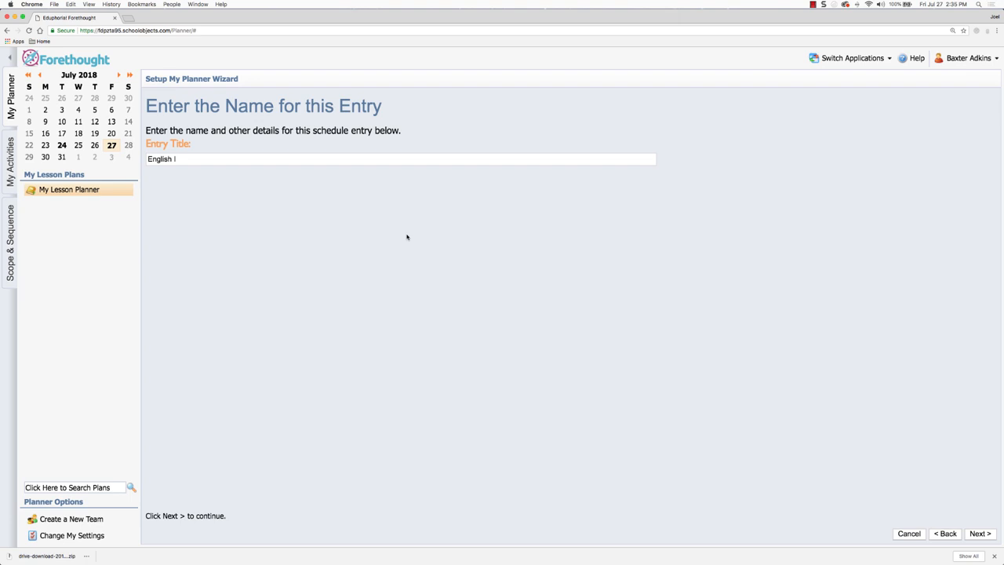
# Step: Retitle the entry to 'English I - 9th Grade'
pyautogui.write('- 9')
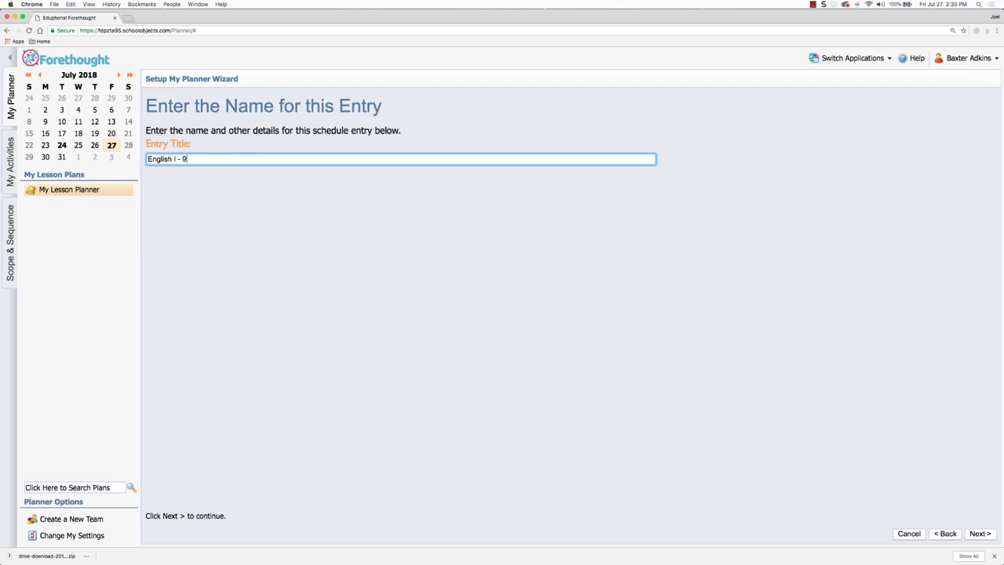
pyautogui.write('th Grade')
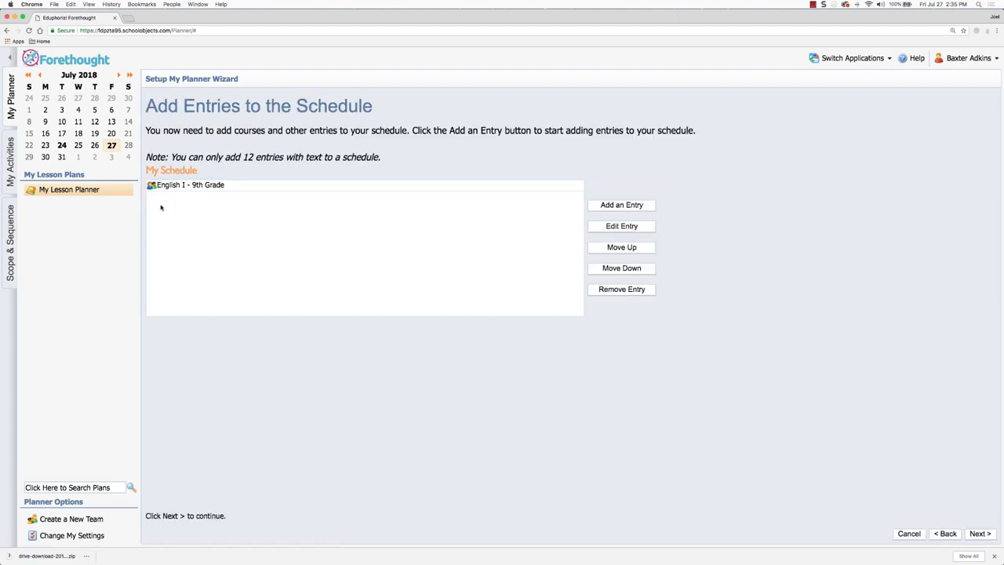
pyautogui.moveTo(182, 279)
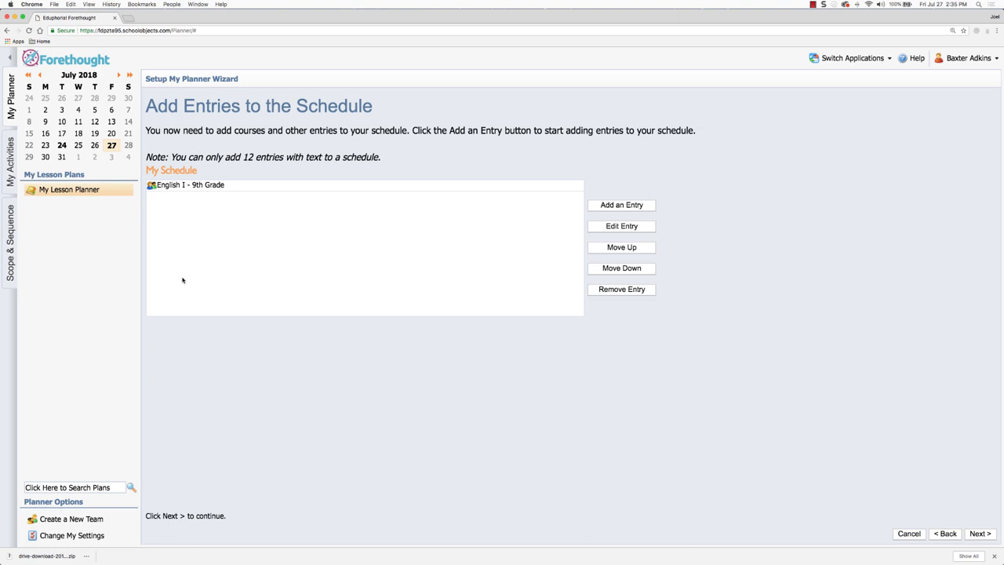
pyautogui.moveTo(193, 196)
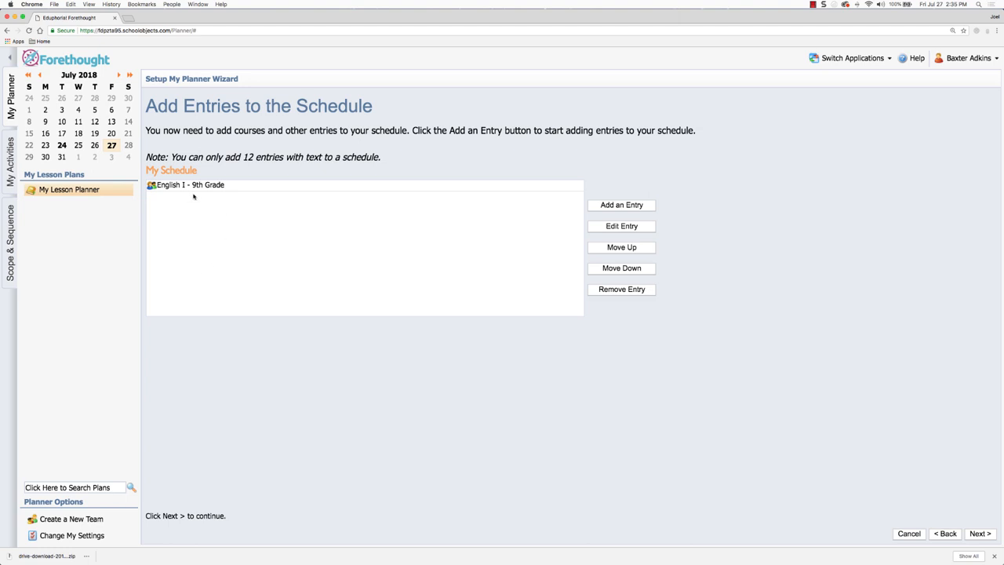
pyautogui.click(621, 203)
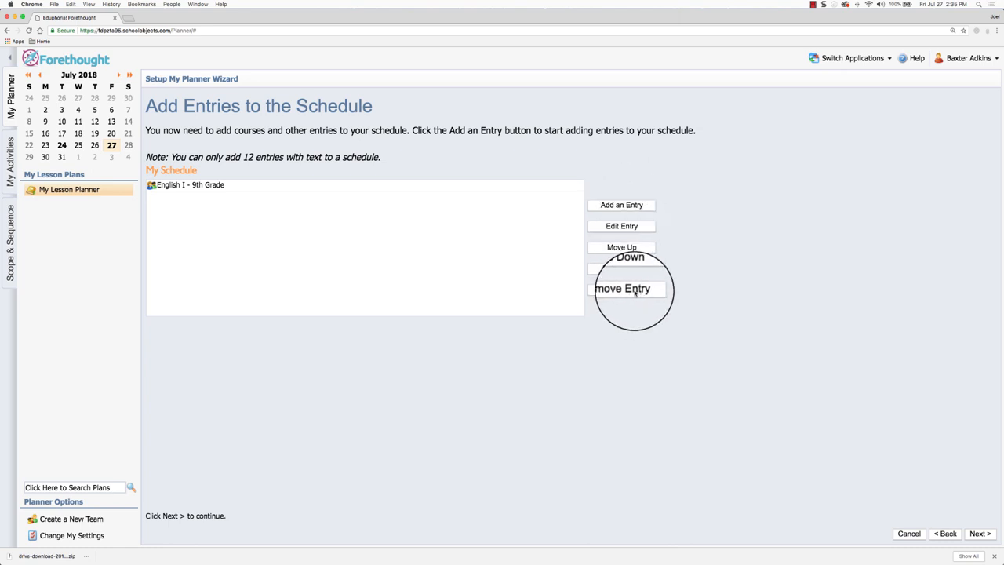
pyautogui.moveTo(234, 216)
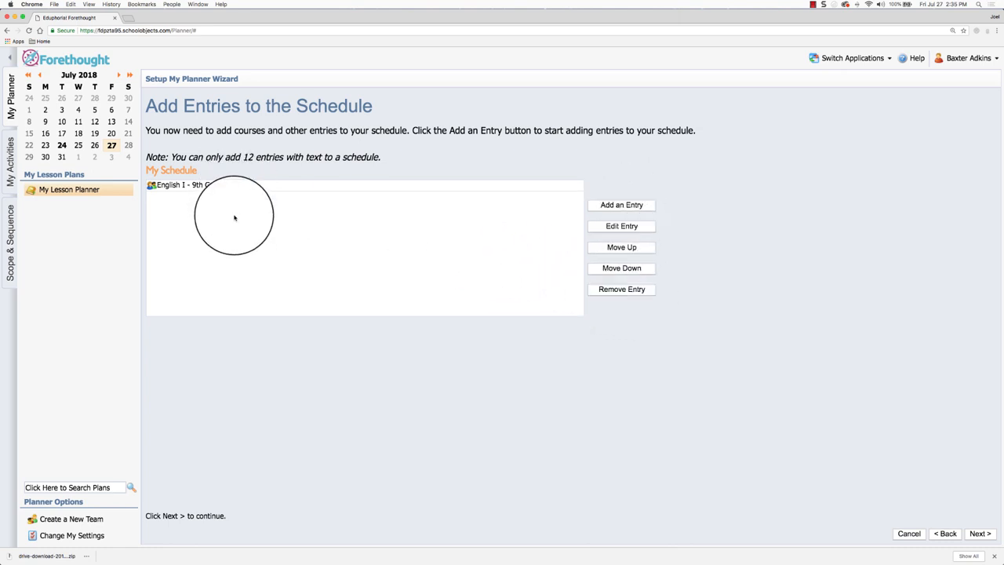
pyautogui.moveTo(610, 292)
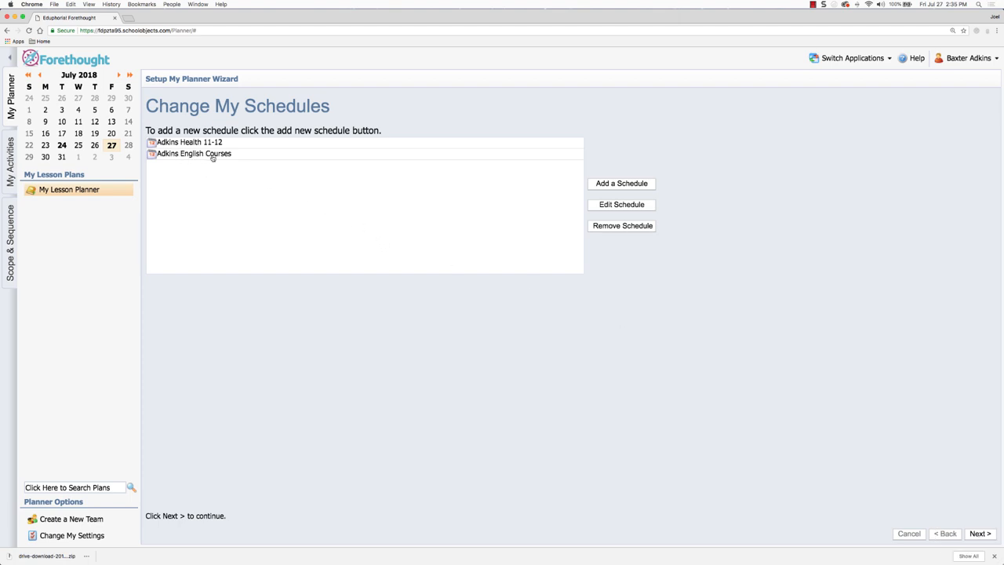
pyautogui.moveTo(225, 148)
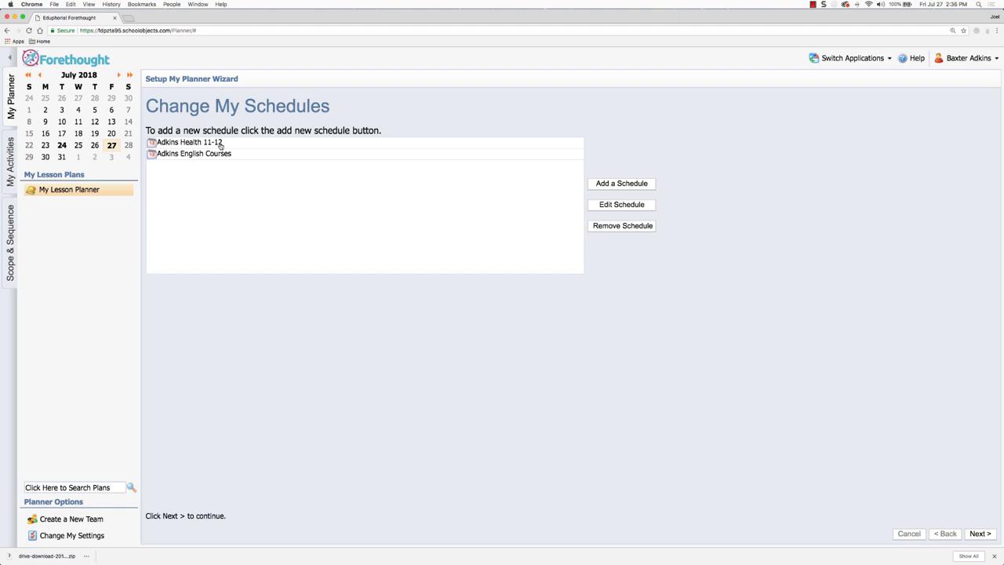
# Step: Select Adkins Health 11-12 and edit that schedule
pyautogui.click(188, 141)
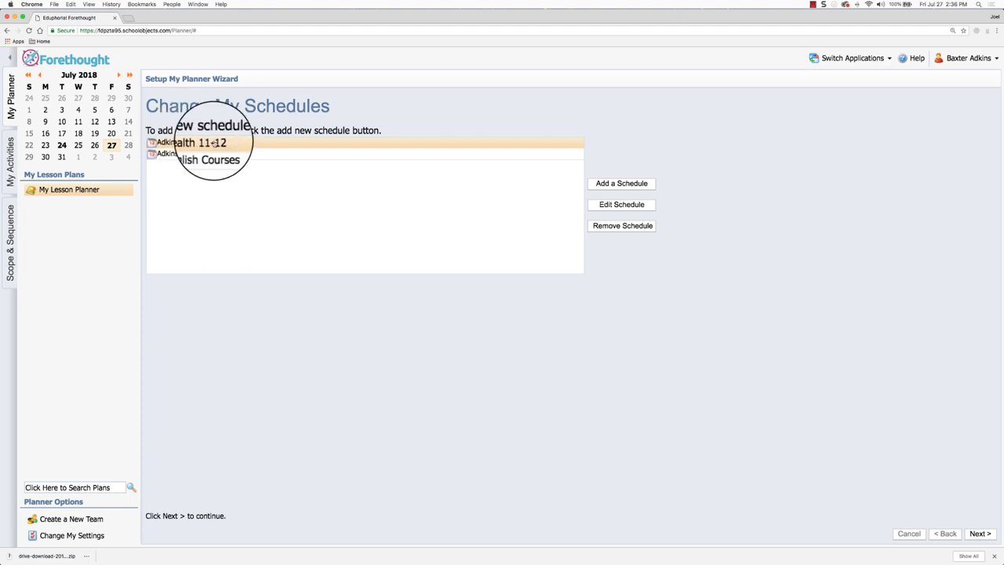
pyautogui.click(621, 203)
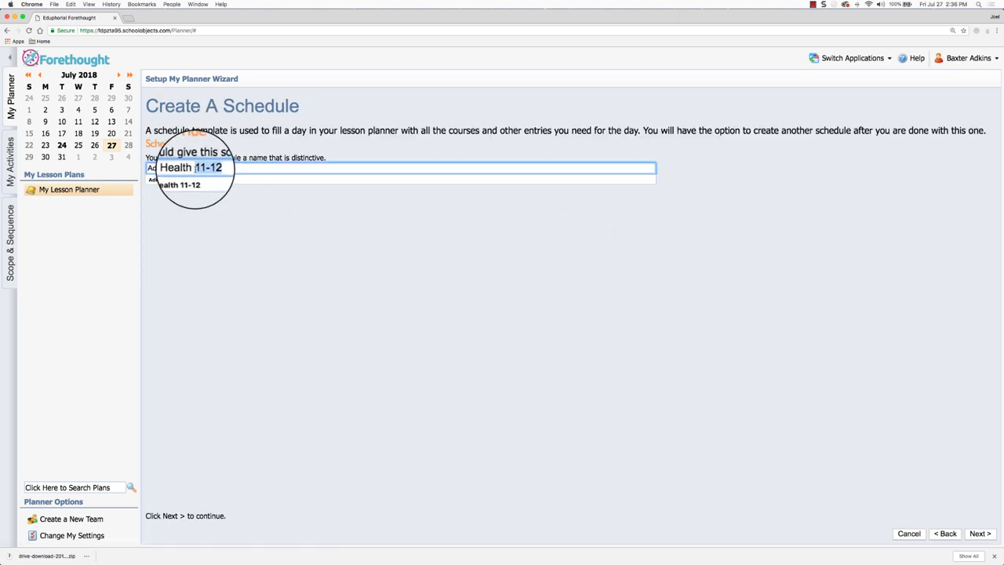
# Step: Rename it Adkins Health 9-10, remove the Advanced Health 11-12 entry, and start a new entry
pyautogui.write('Adkins Health 9')
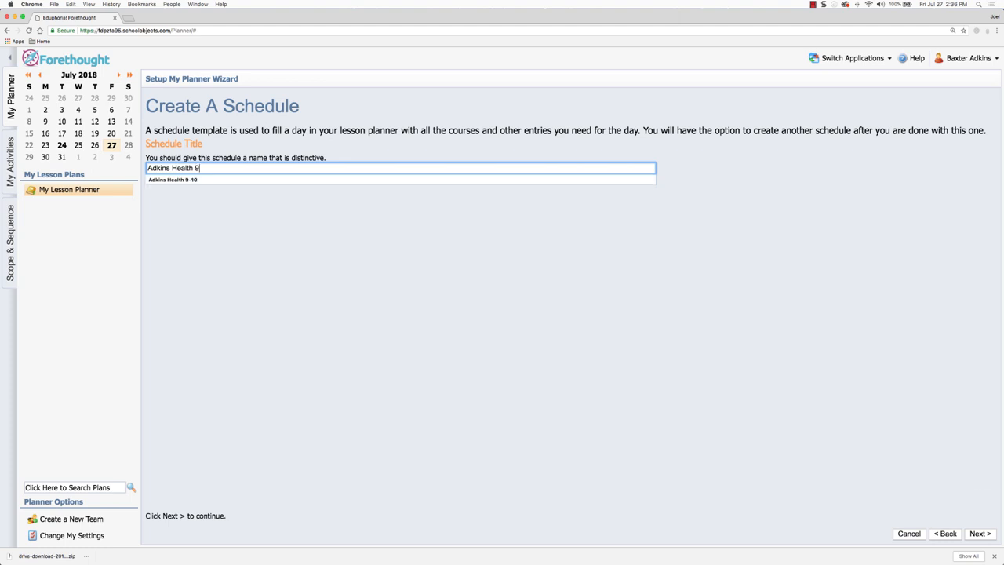
pyautogui.click(978, 534)
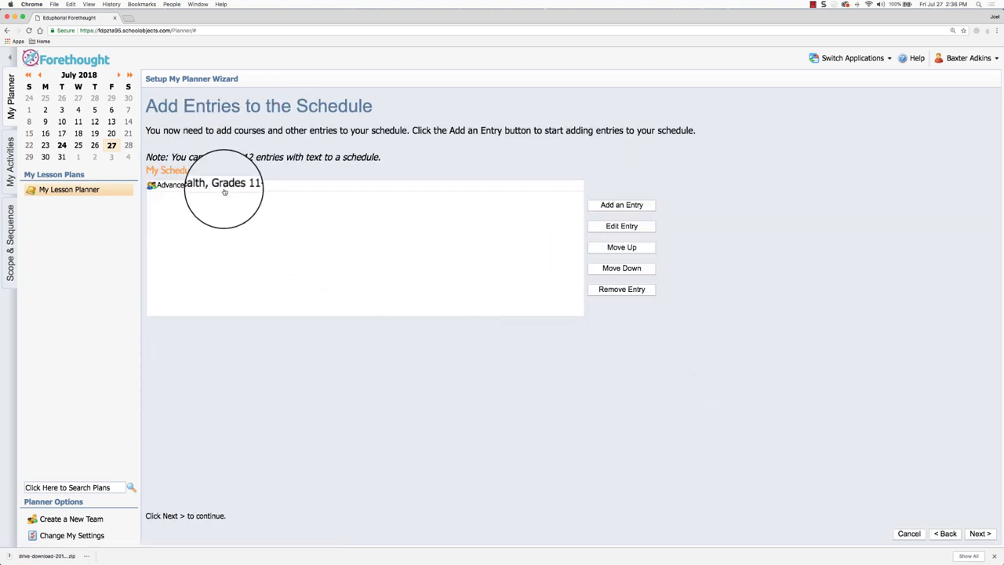
pyautogui.click(207, 185)
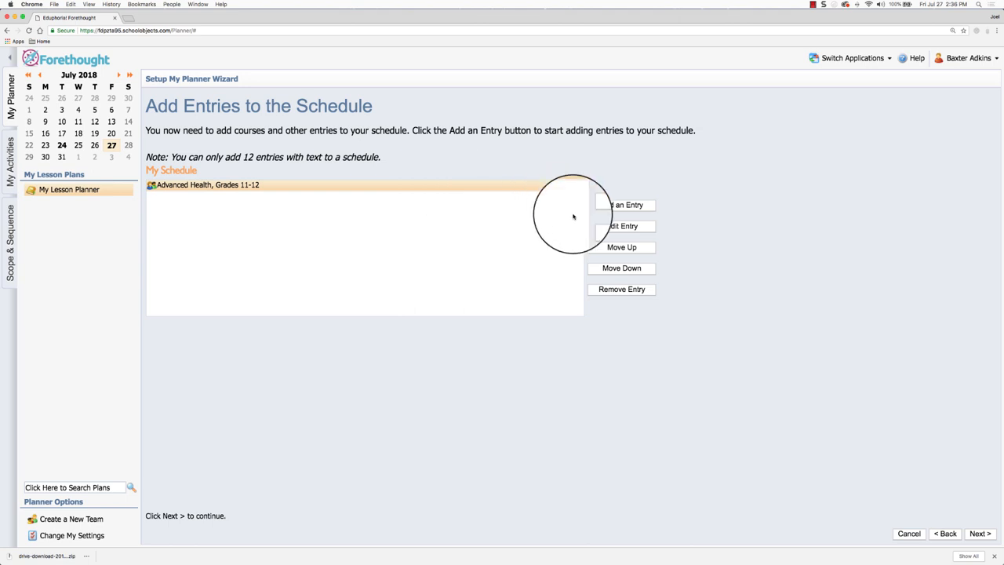
pyautogui.click(621, 288)
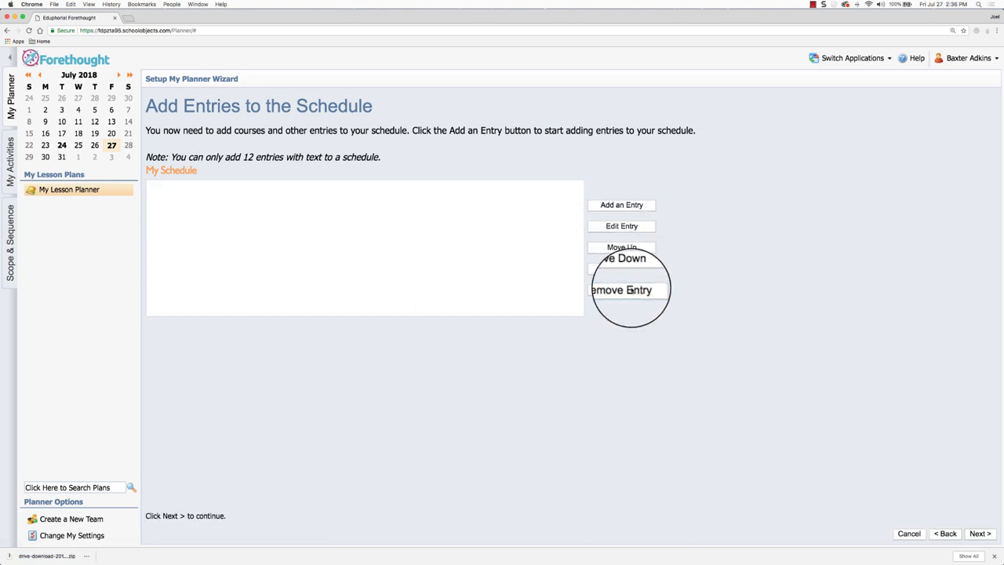
pyautogui.click(621, 204)
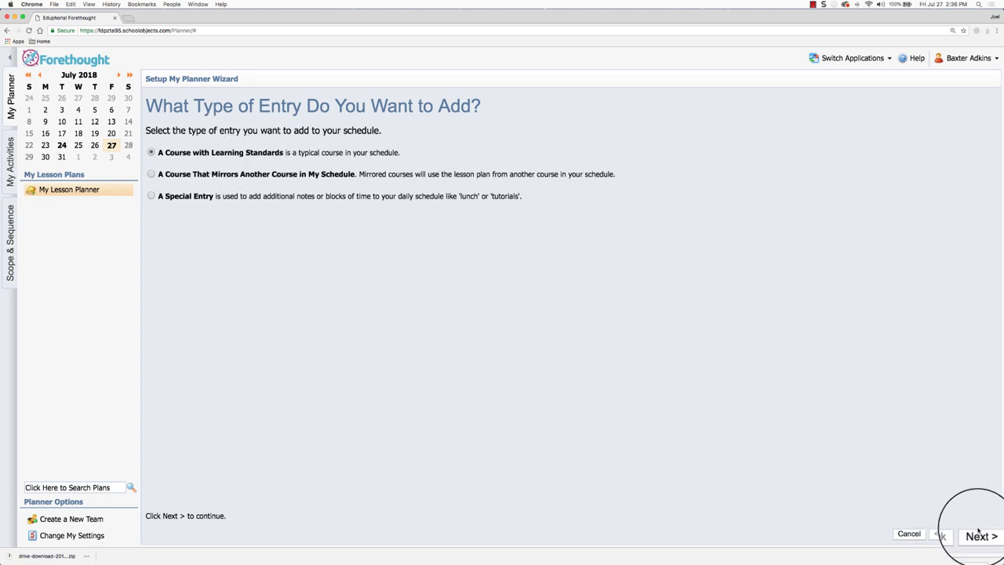
# Step: Add Health 1, Grades 9-10 from High School > Health as a course with learning standards
pyautogui.click(979, 537)
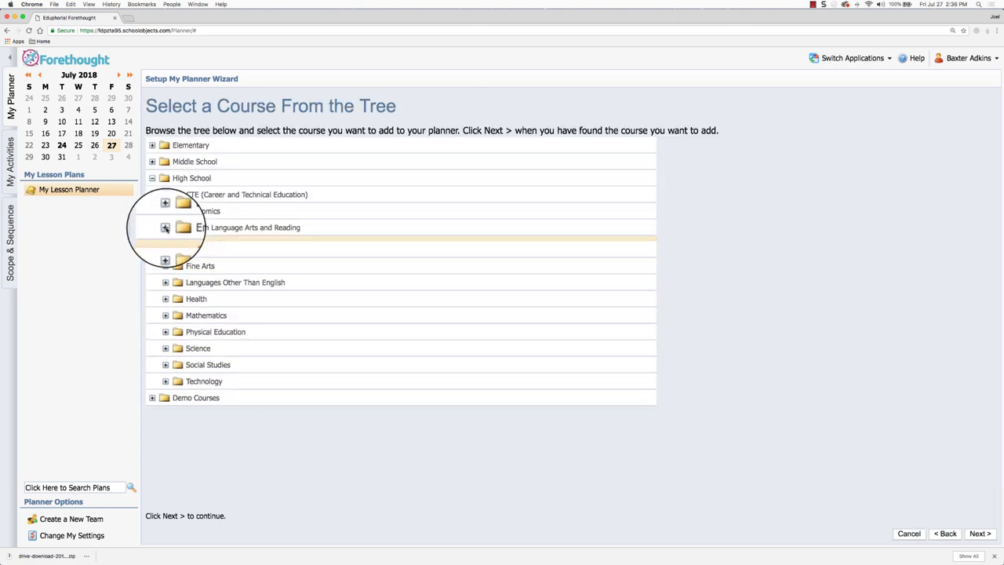
pyautogui.click(165, 298)
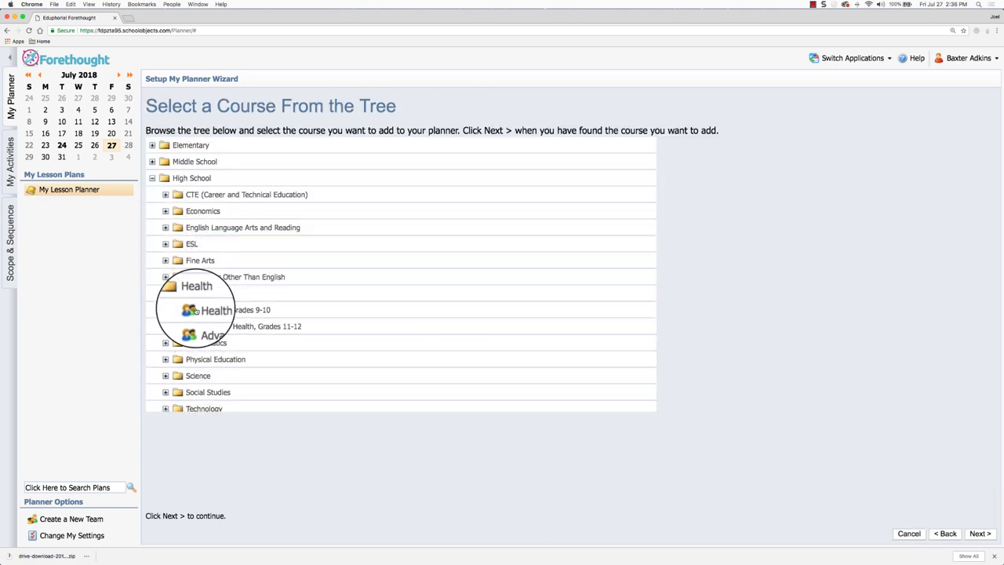
pyautogui.click(235, 309)
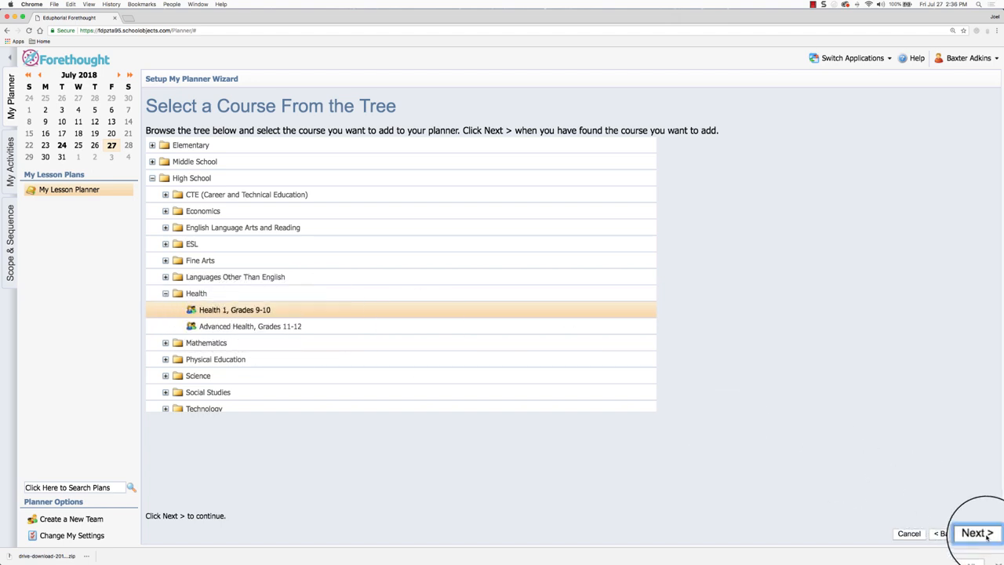
pyautogui.click(974, 533)
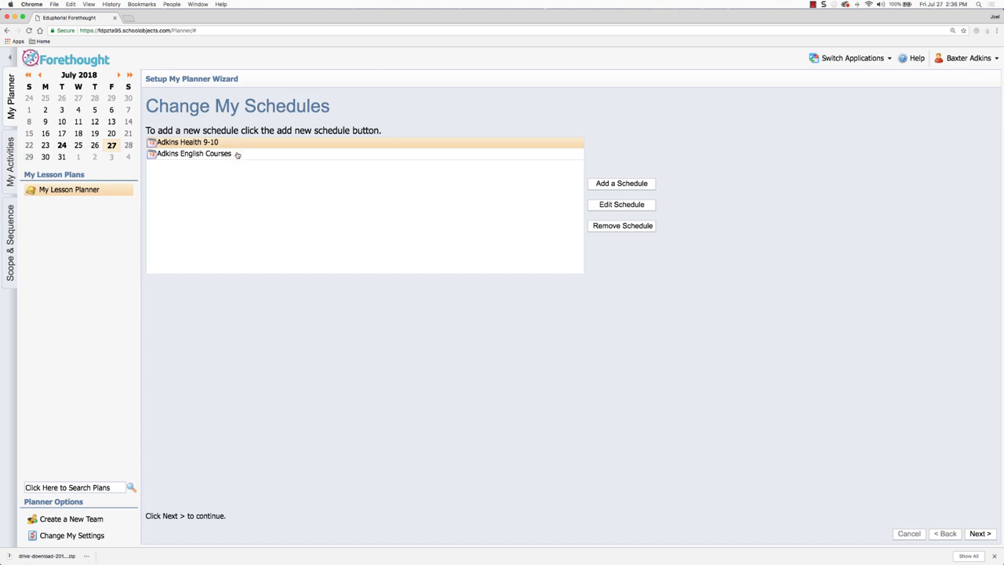
pyautogui.moveTo(242, 147)
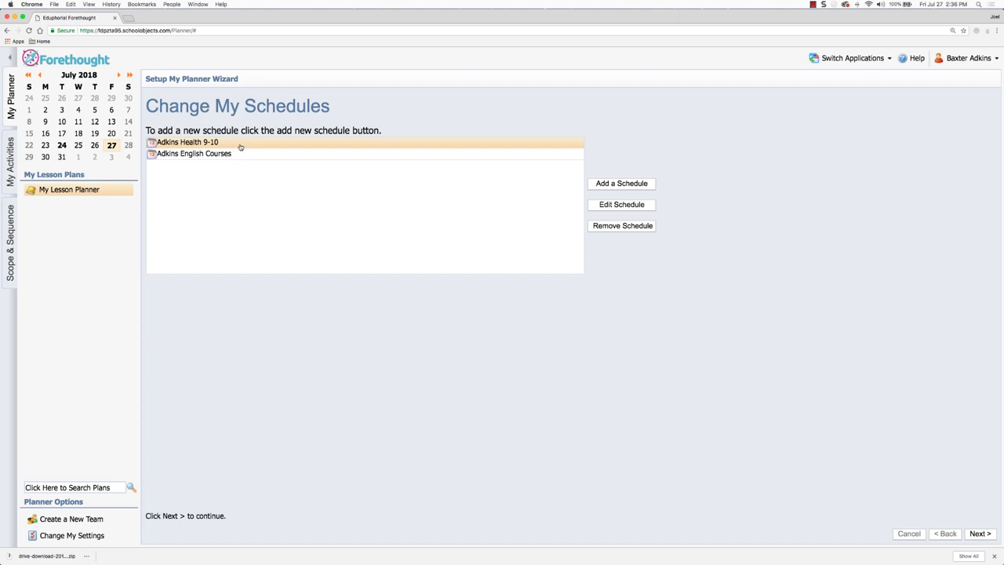
pyautogui.moveTo(242, 158)
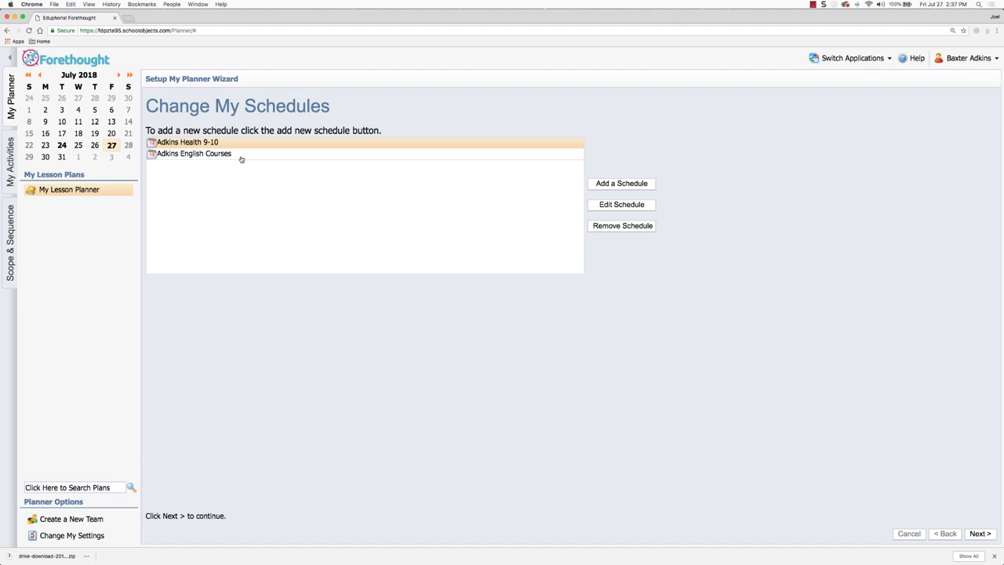
pyautogui.moveTo(216, 172)
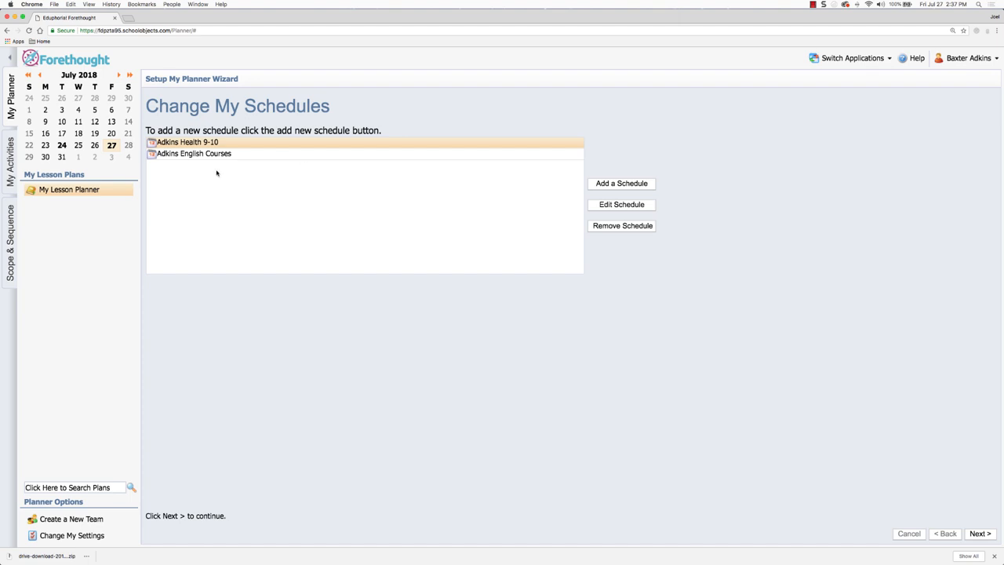
pyautogui.click(978, 533)
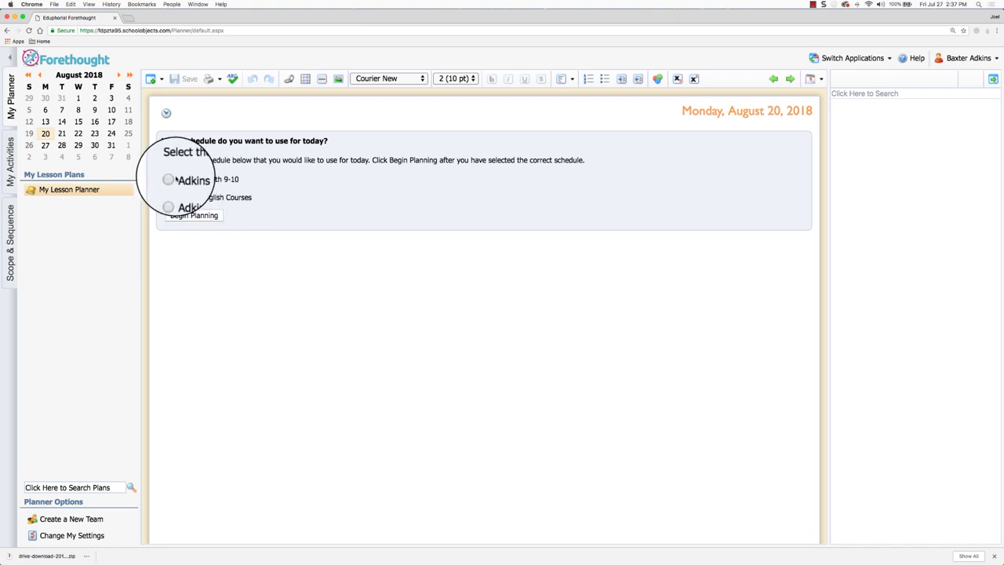
# Step: Begin planning Monday, August 20 with the Adkins Health 9-10 schedule and show Health 1 standards
pyautogui.click(194, 215)
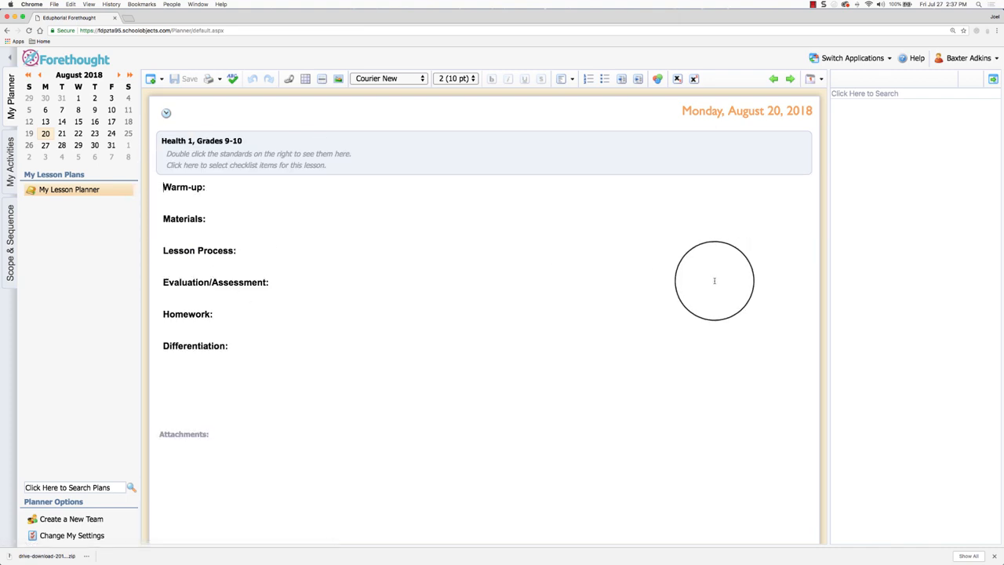
pyautogui.moveTo(216, 141)
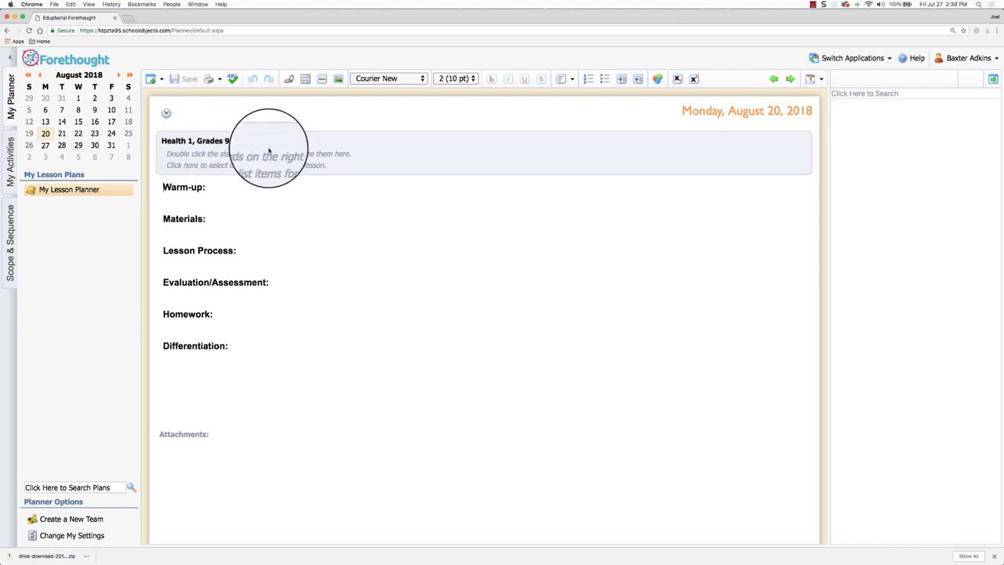
pyautogui.moveTo(377, 155)
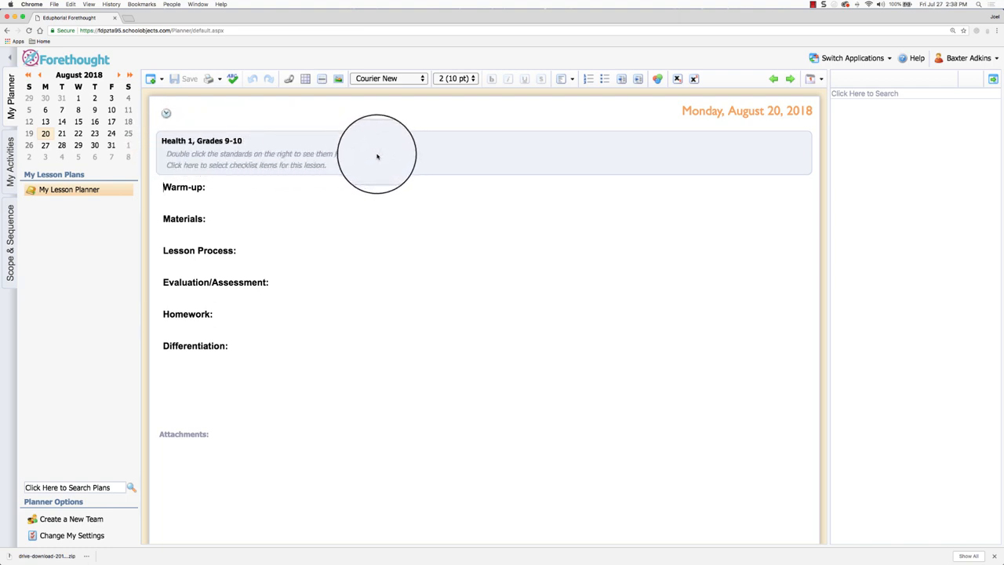
pyautogui.click(380, 157)
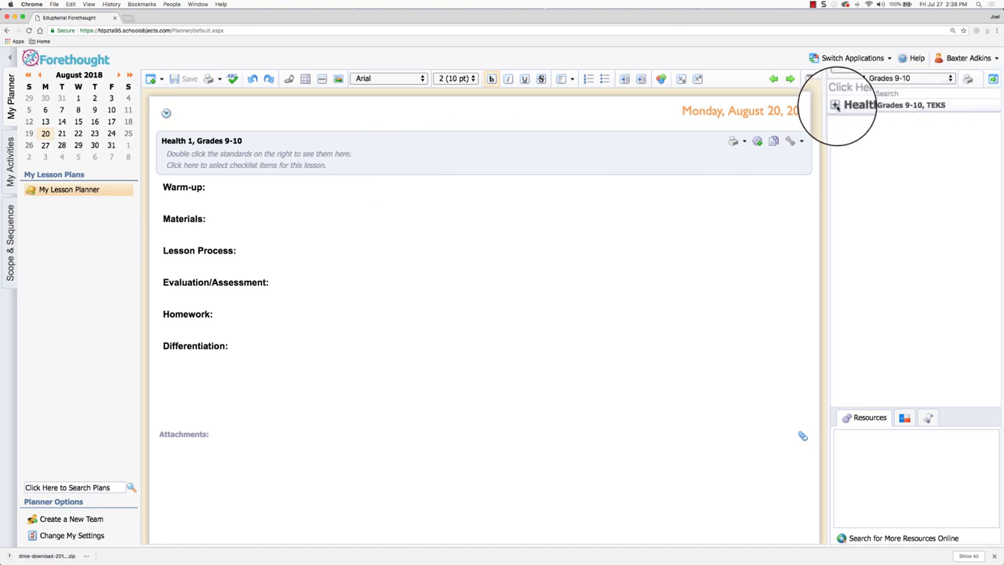
# Step: Expand the Health 1, Grades 9-10 TEKS list showing health goals, nutrition and suicide prevention
pyautogui.click(837, 104)
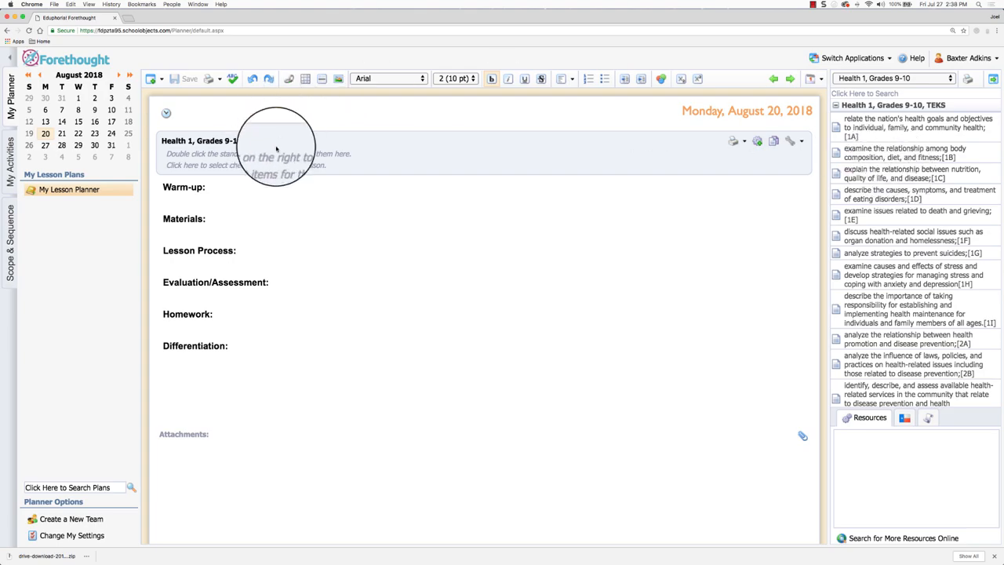